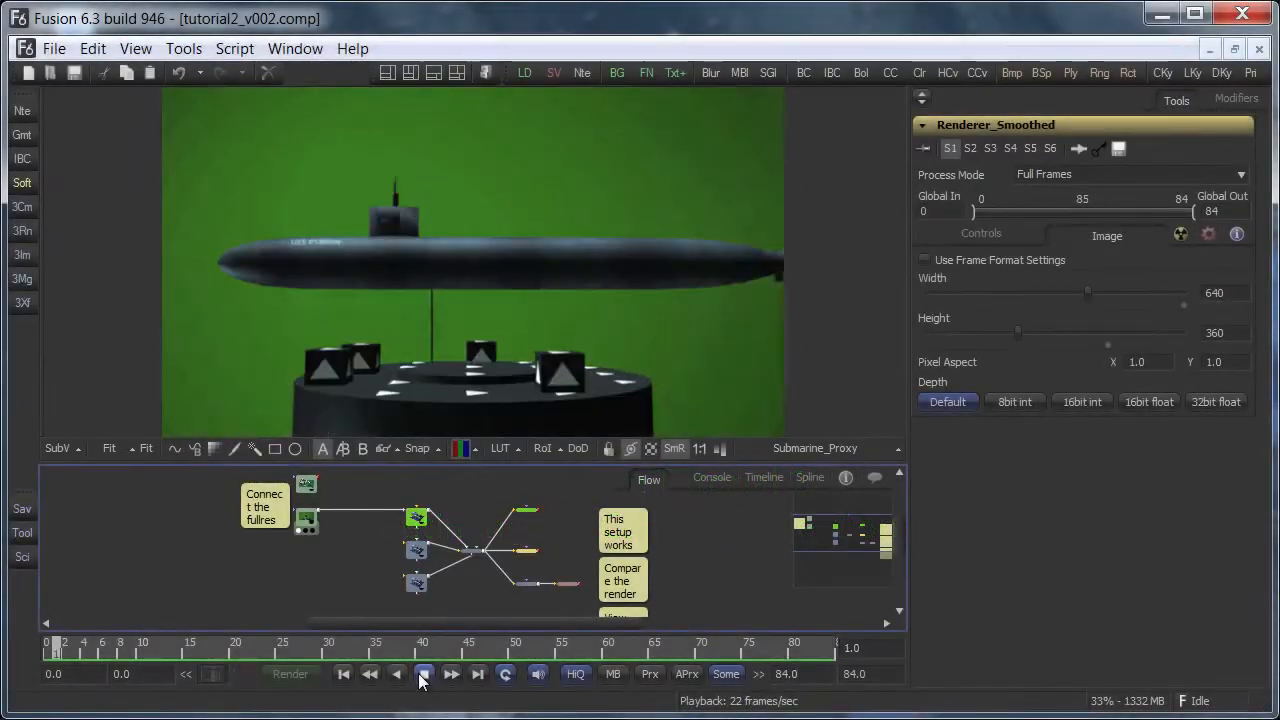
Play back the submarine renders and view the Renderer_CustomPath output on the tilted green card
click(424, 673)
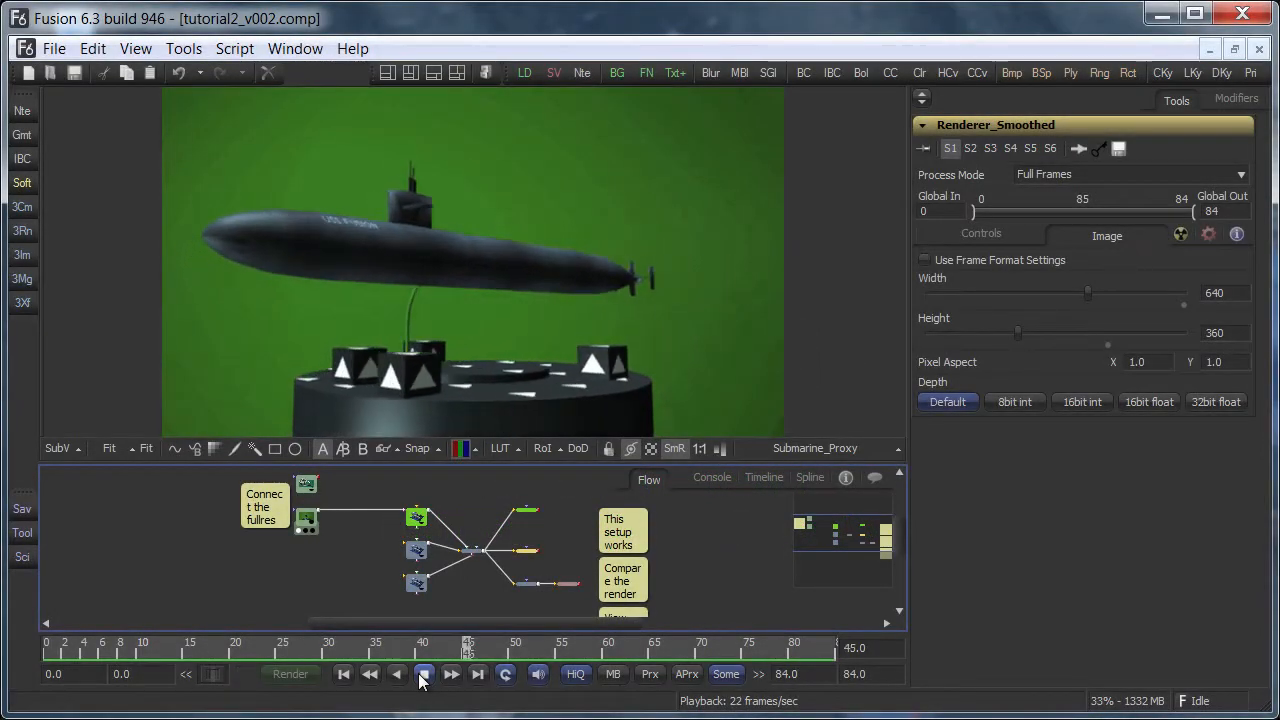
click(424, 673)
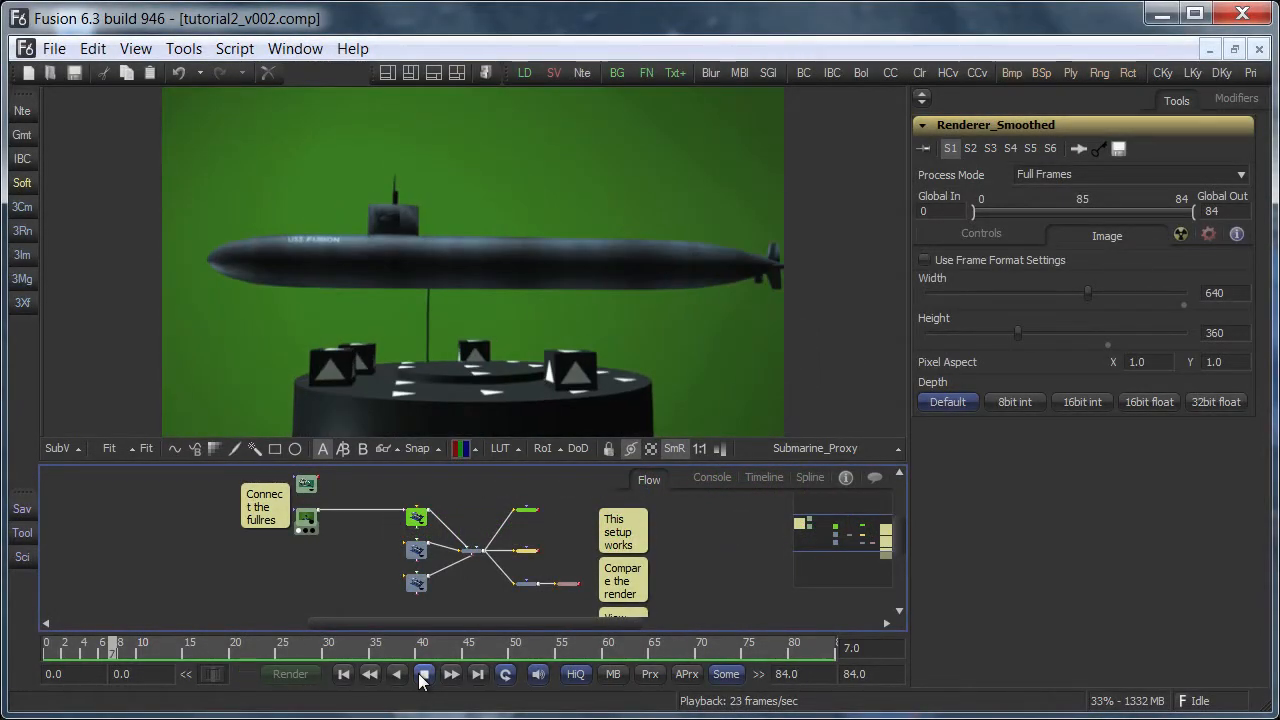
click(424, 673)
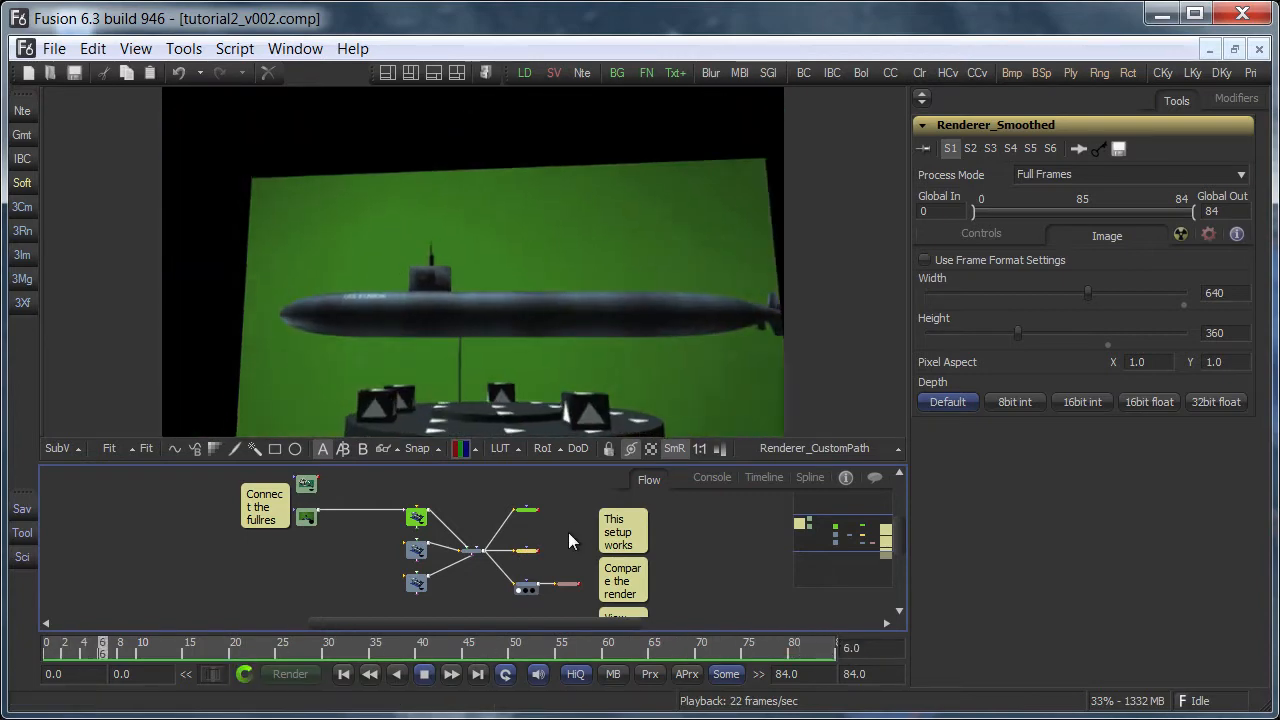
click(503, 648)
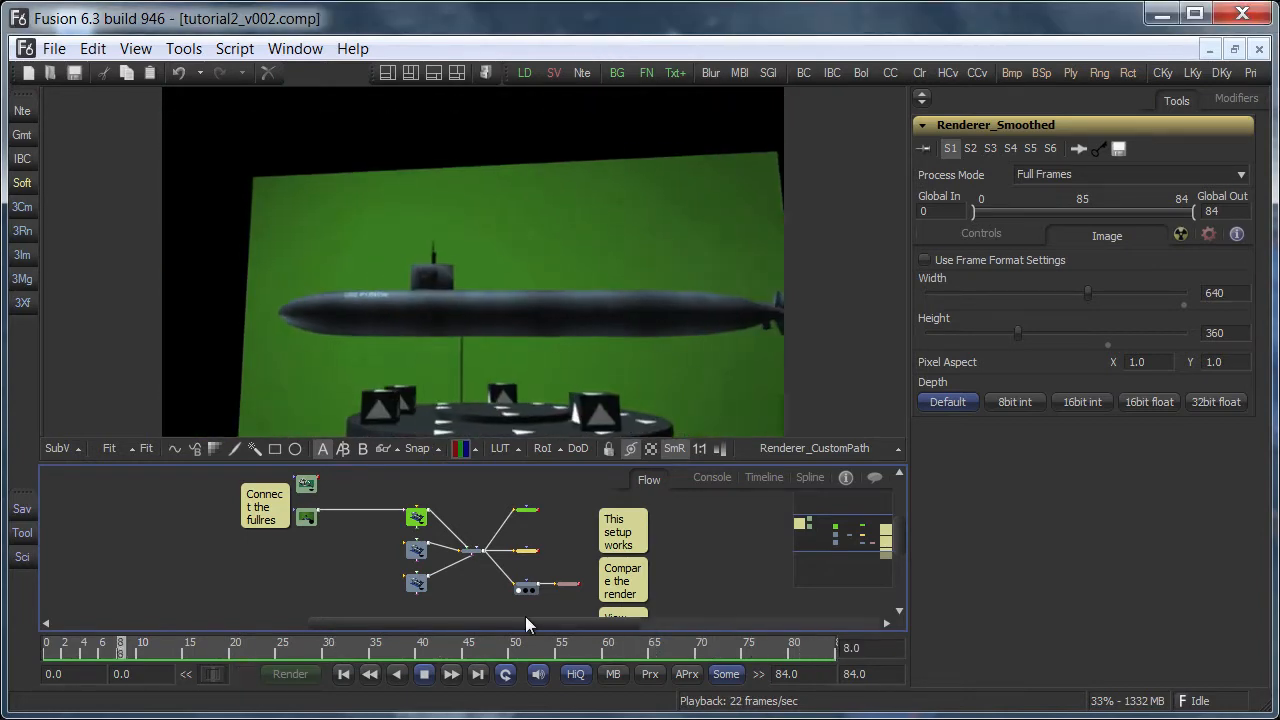
click(451, 673)
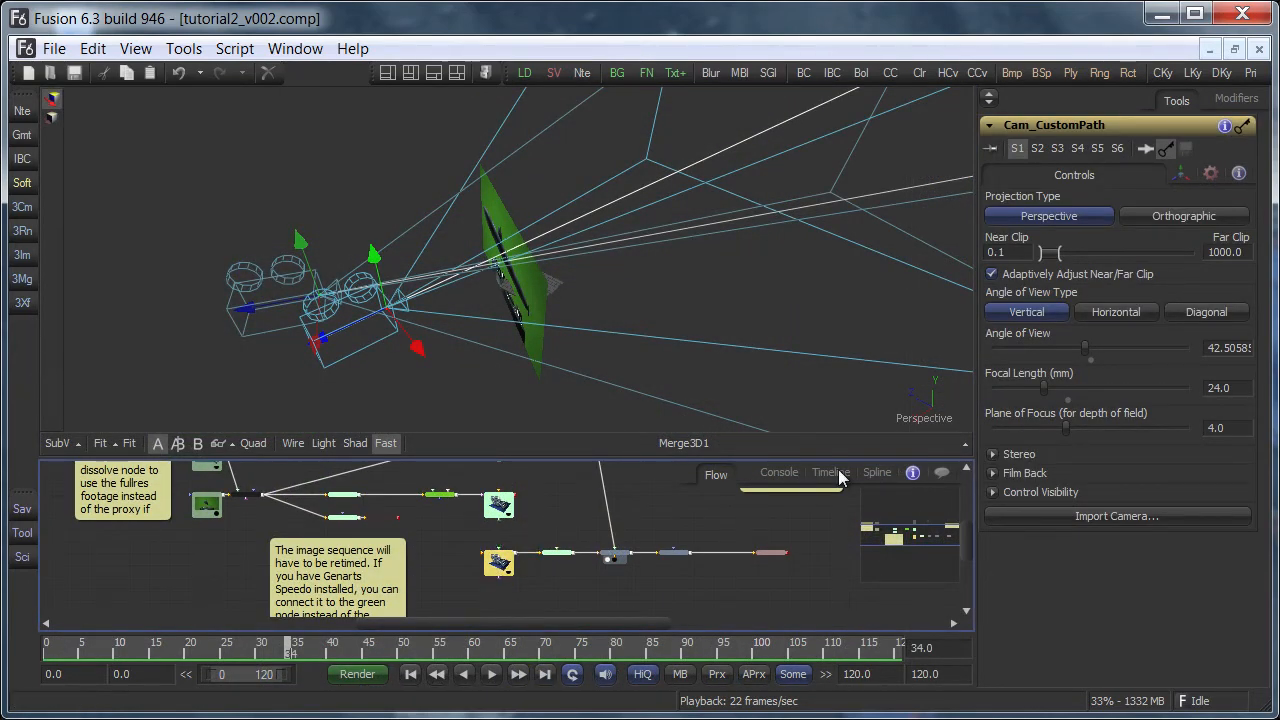
Display Cam_CustomPath's X, Y, Z Offset and Y Rotation curves in the Spline editor
click(876, 472)
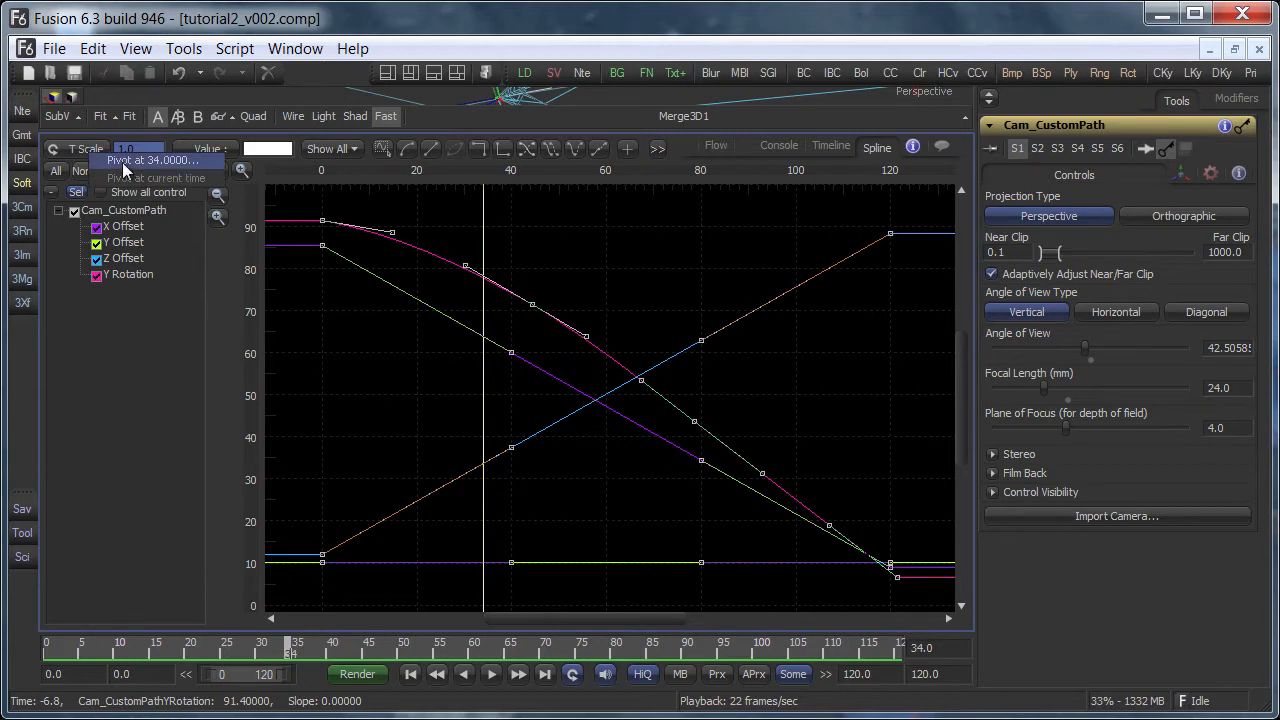
Set the T Scale horizontal pivot to frame 0
click(155, 160)
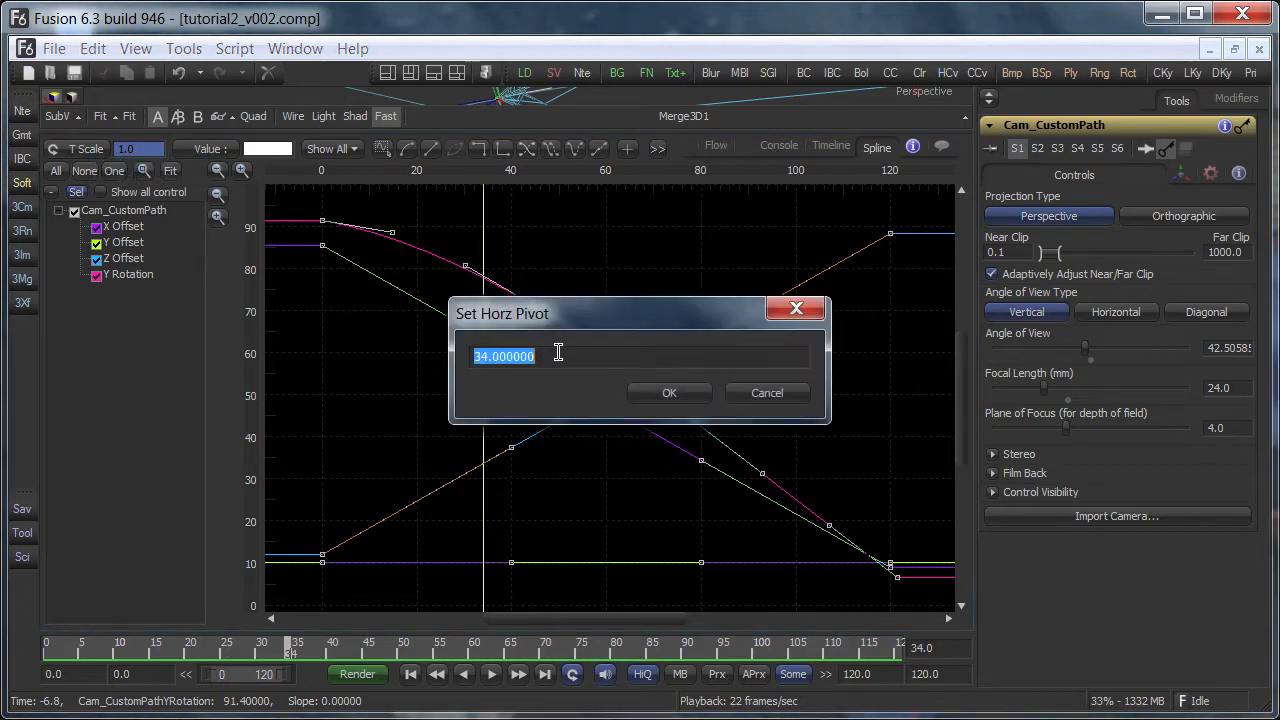
text(0)
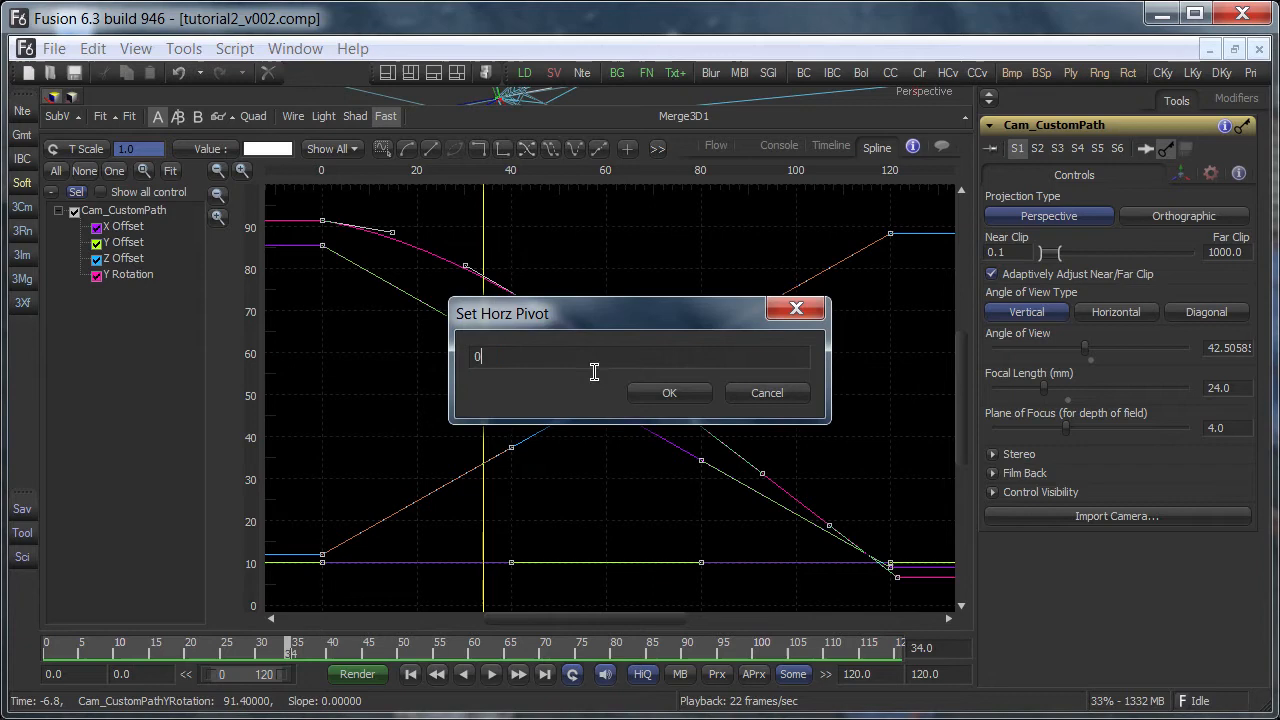
click(669, 392)
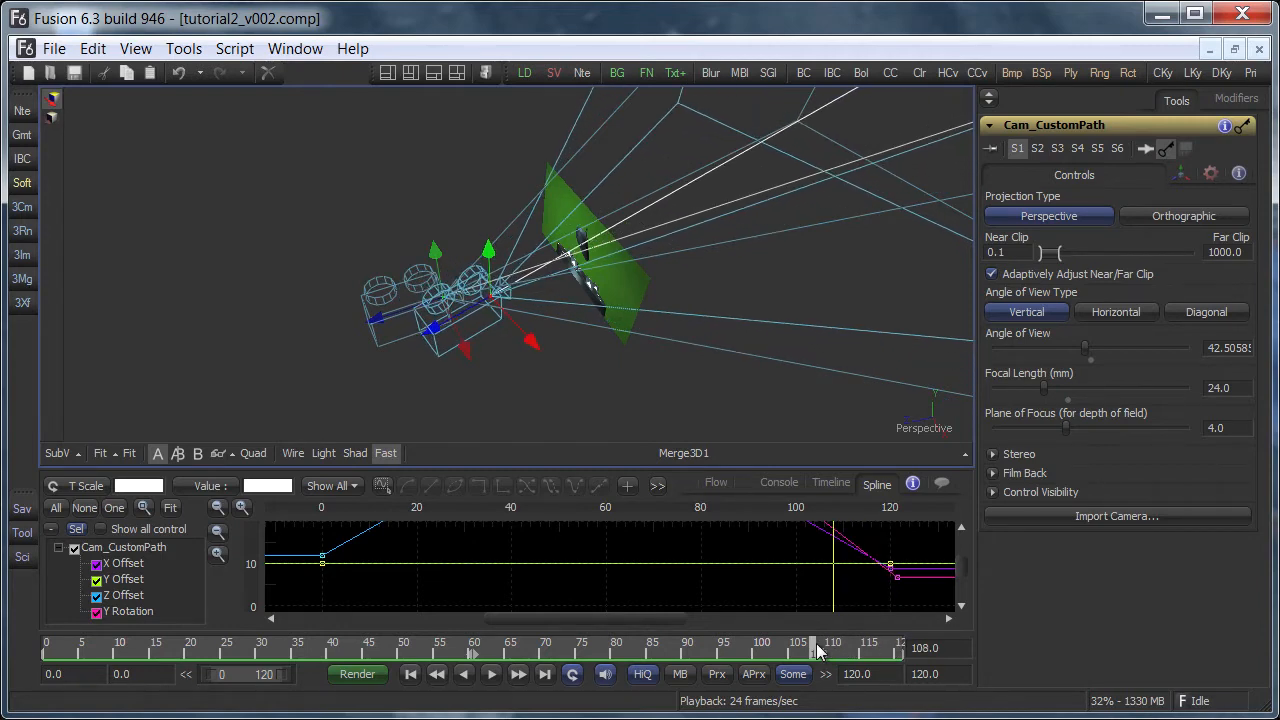
Shrink the spline panel to reveal the 3D camera view and scrub back to frame 93
drag(810, 647, 795, 647)
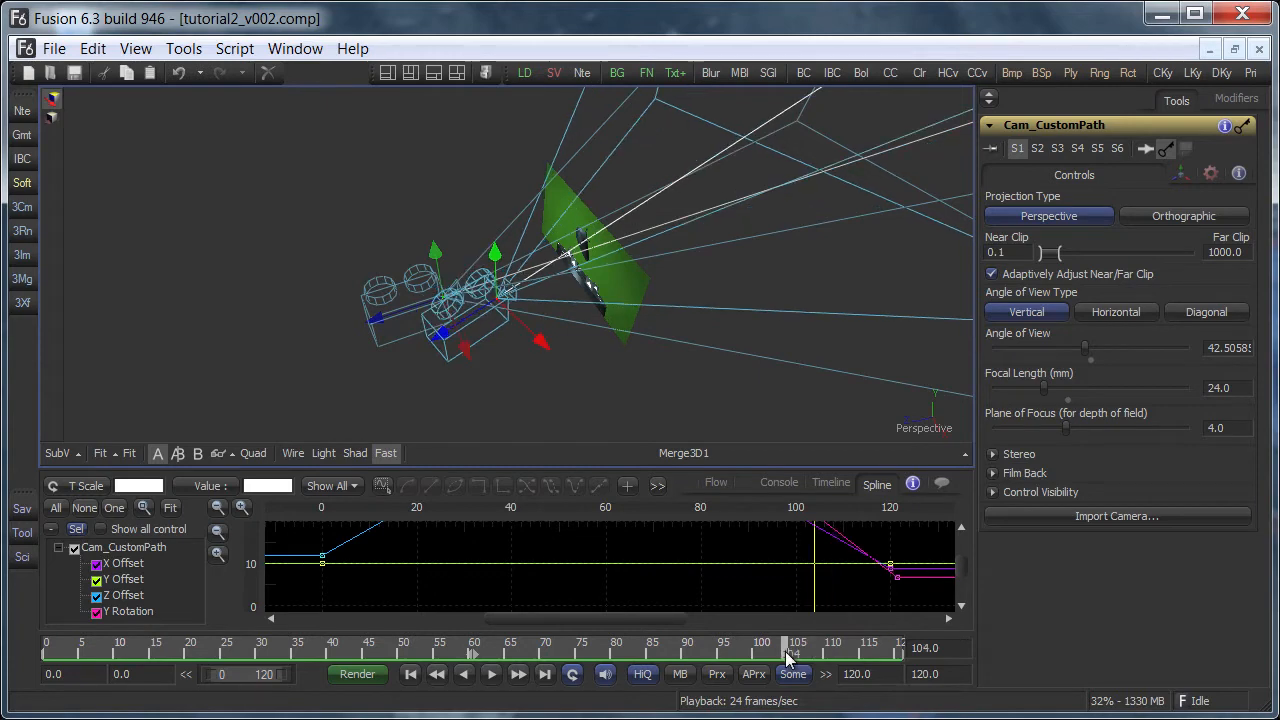
drag(790, 655, 710, 655)
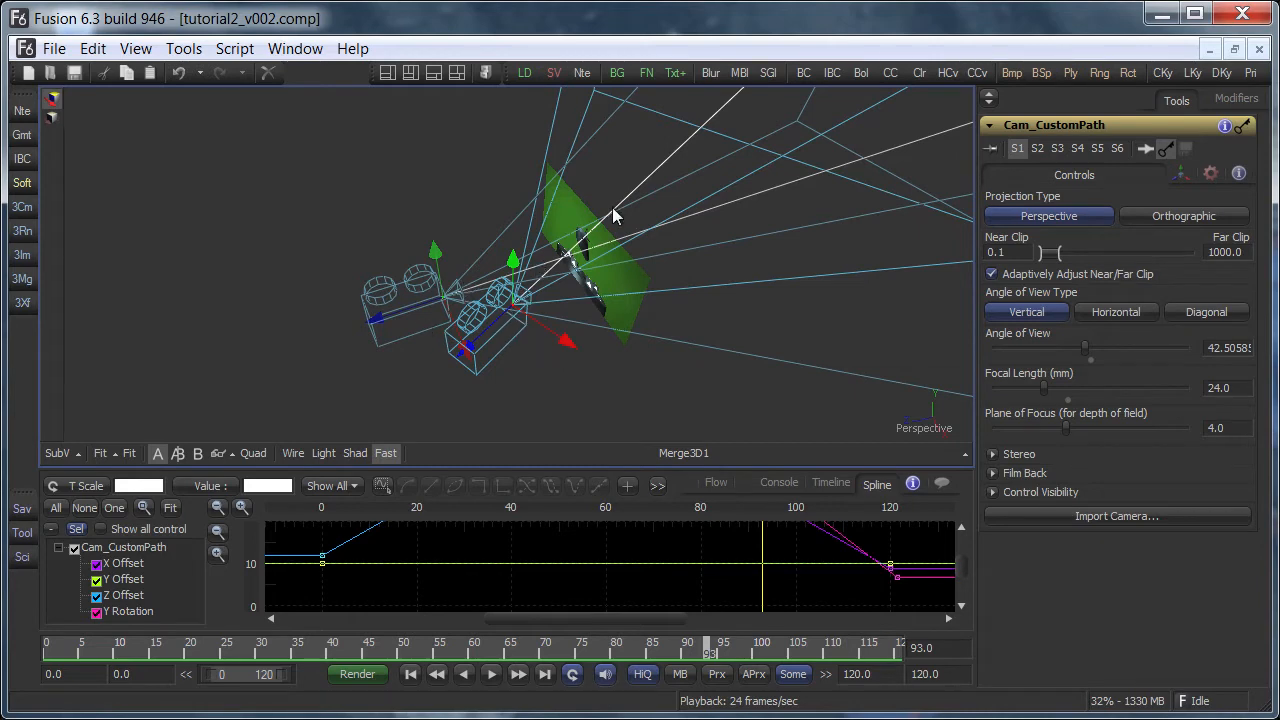
mouse_move(448, 300)
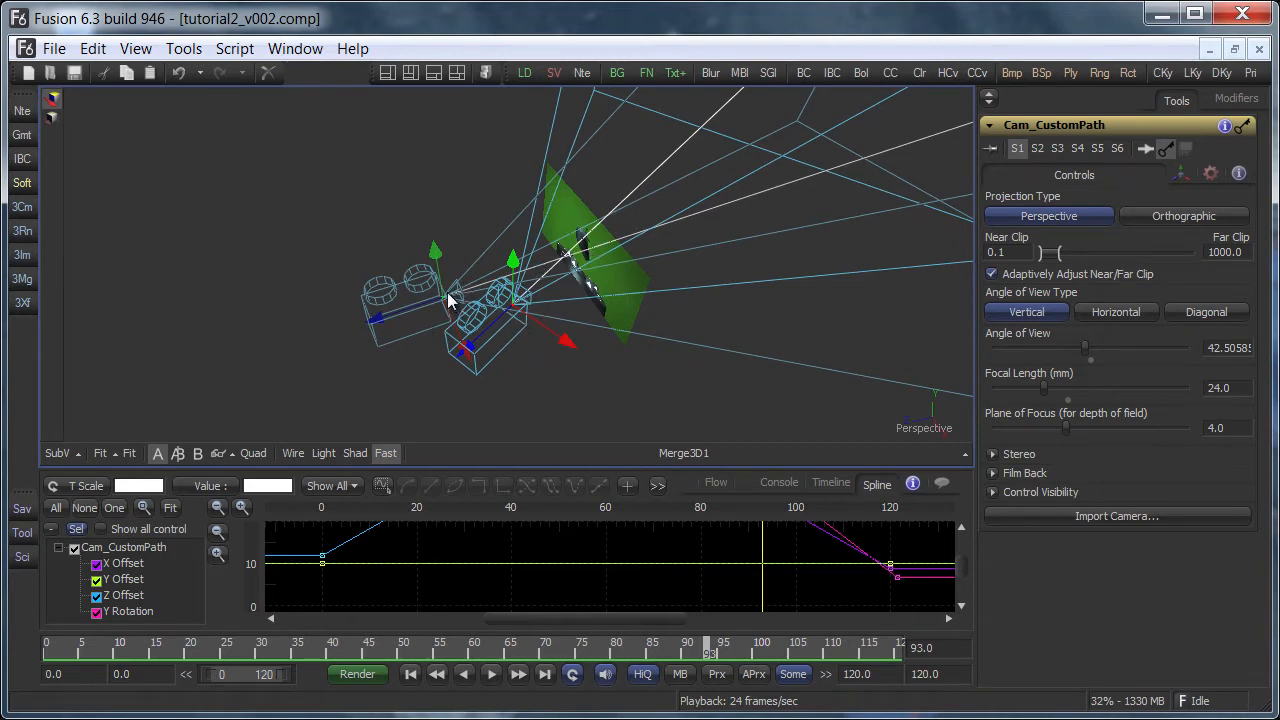
mouse_move(555, 375)
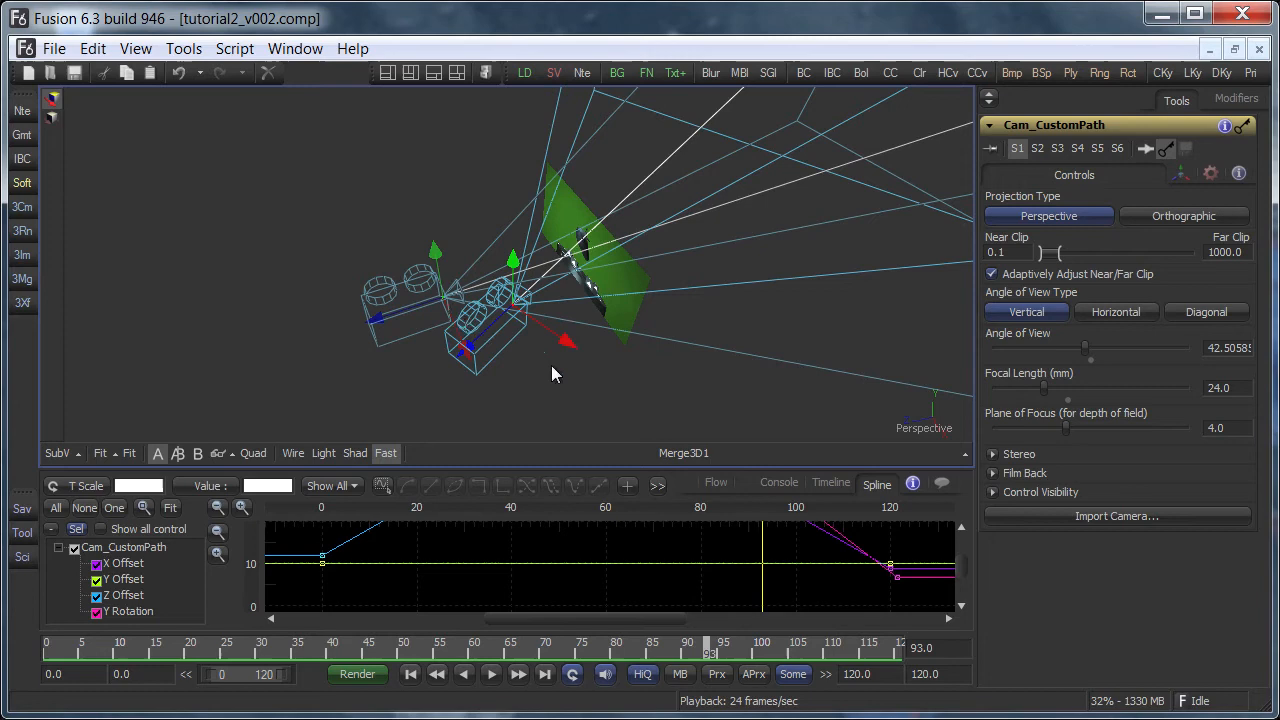
mouse_move(547, 377)
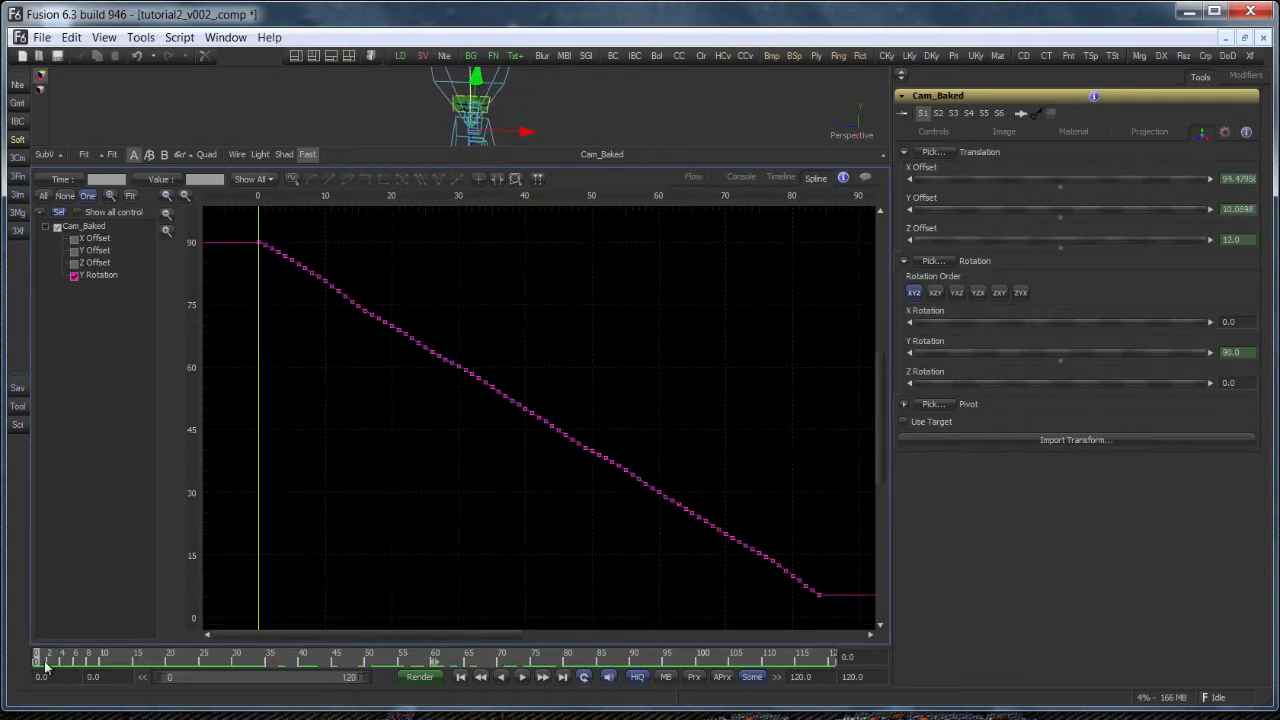
Move the time ruler to frame 0 while reviewing Cam_Baked's Y Rotation curve
click(1235, 353)
text(R)
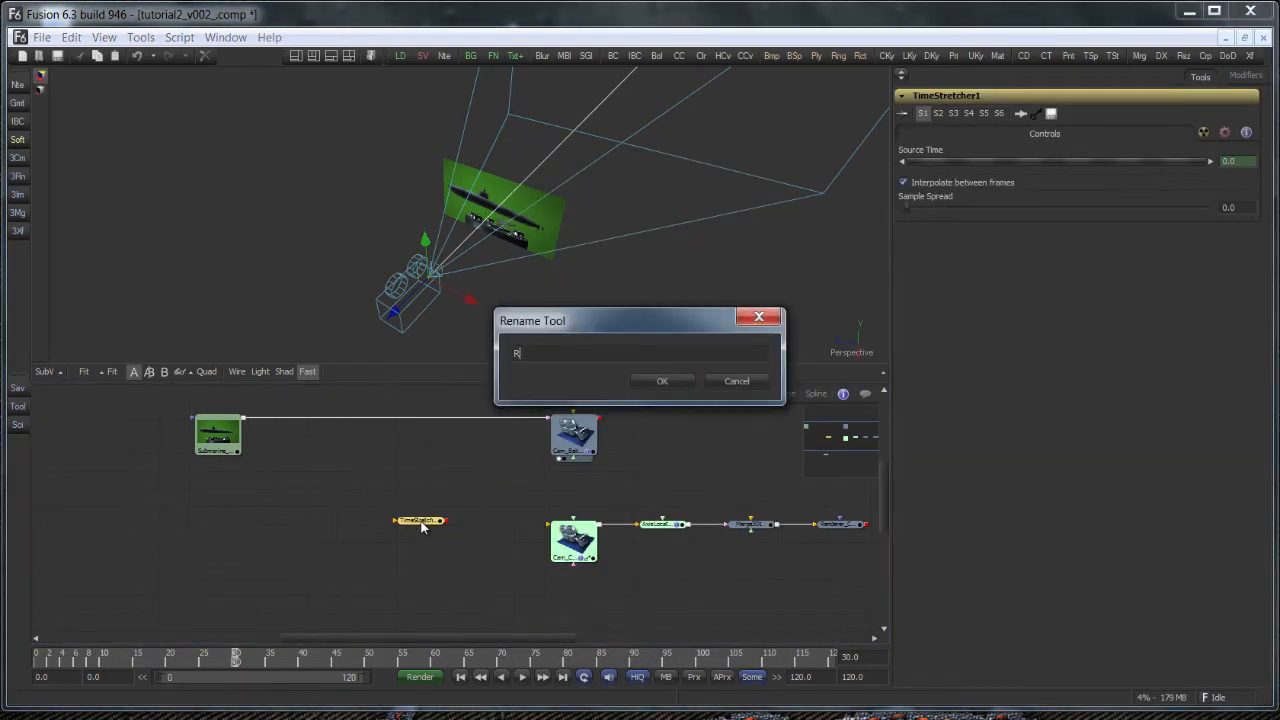
Rename TimeStretcher1 to Retiming and choose Edit... on Source Time to add a control
click(662, 381)
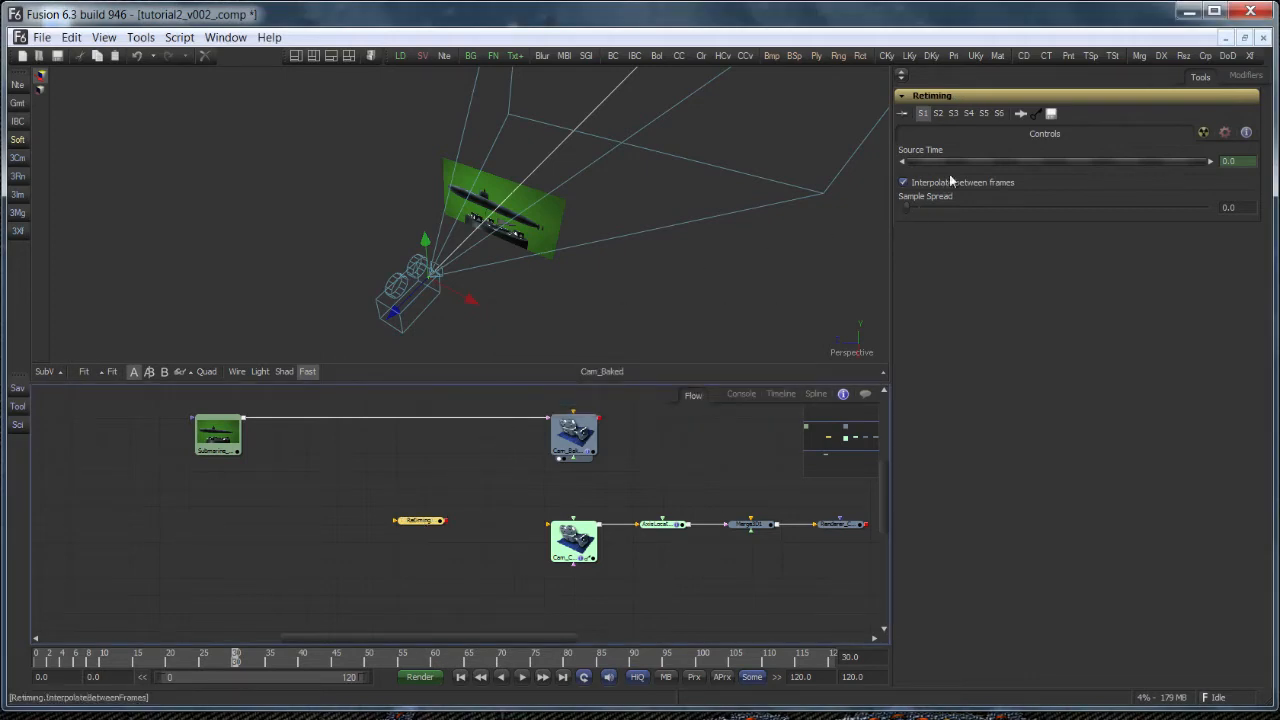
right_click(920, 149)
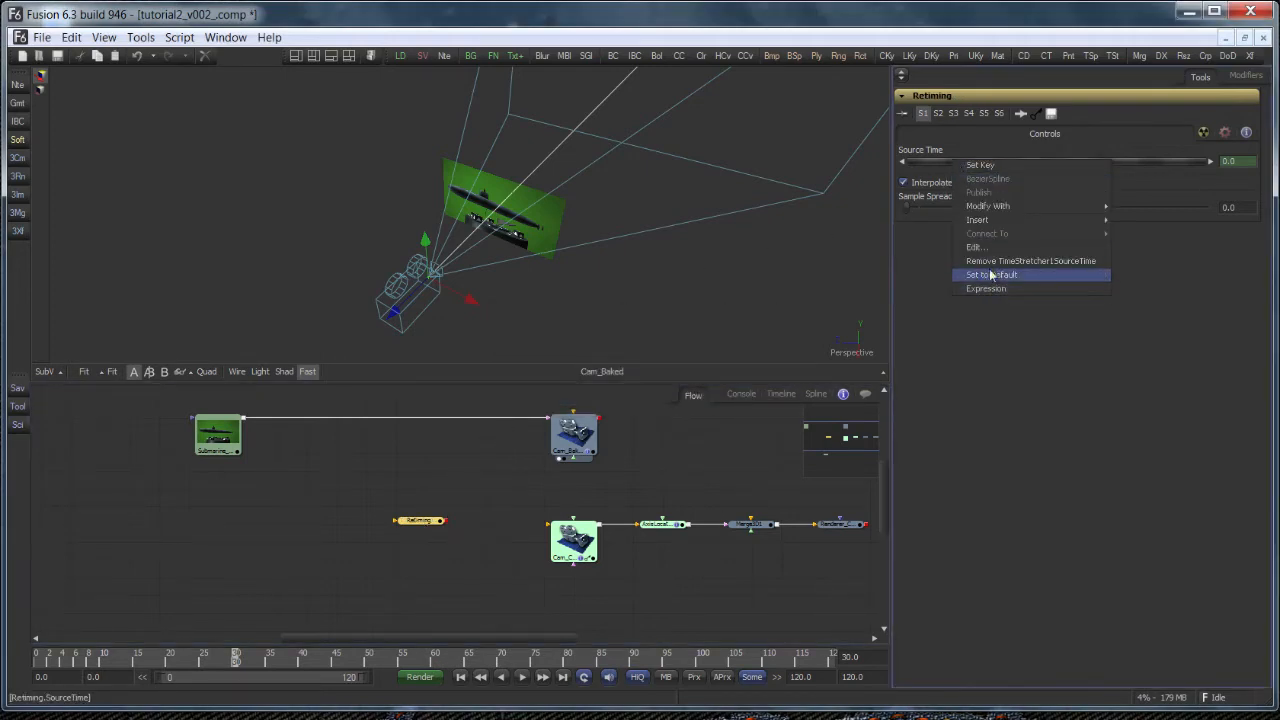
click(990, 274)
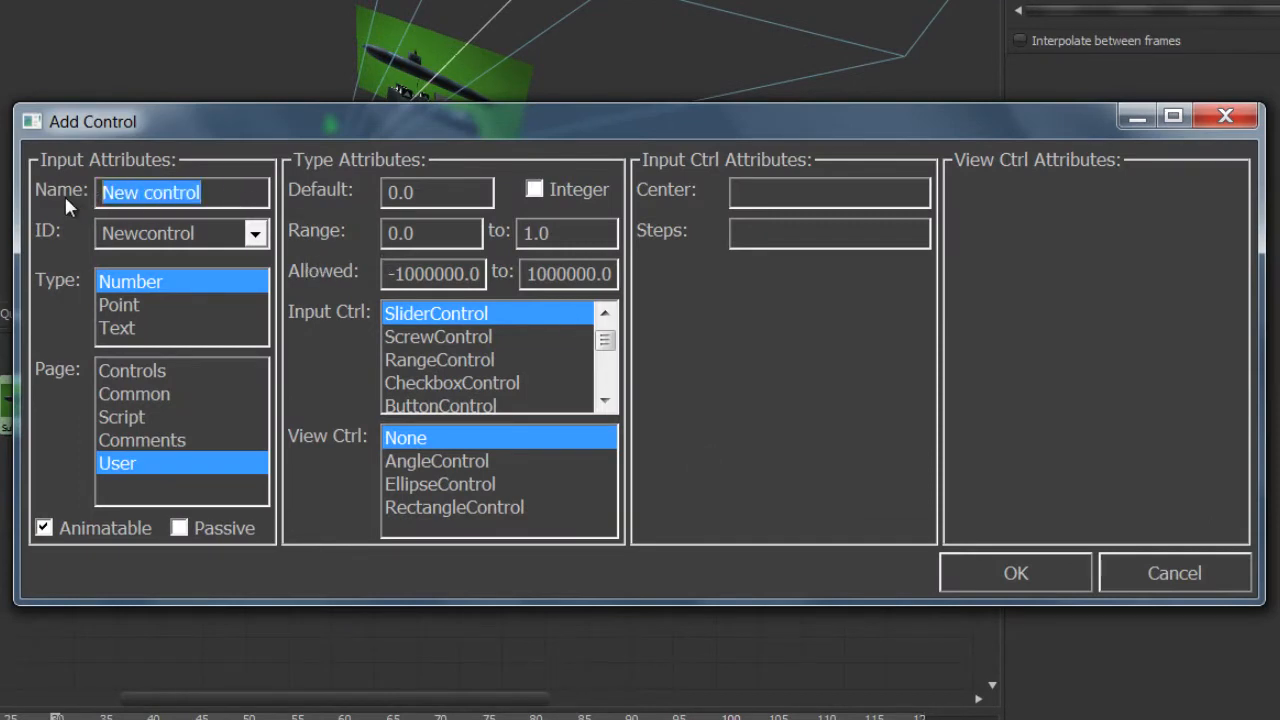
Create an 'Angle Lookup' Number control with ScrewControl input on the User page
text(Angle Looku)
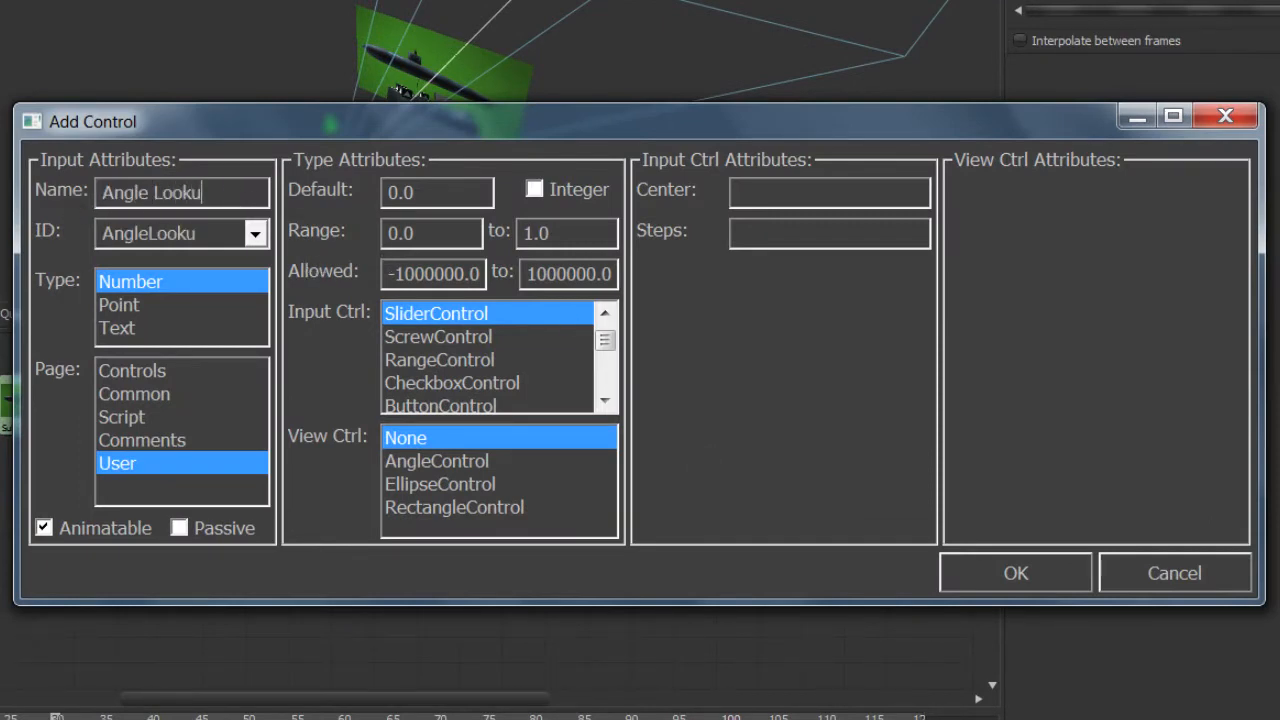
text(p)
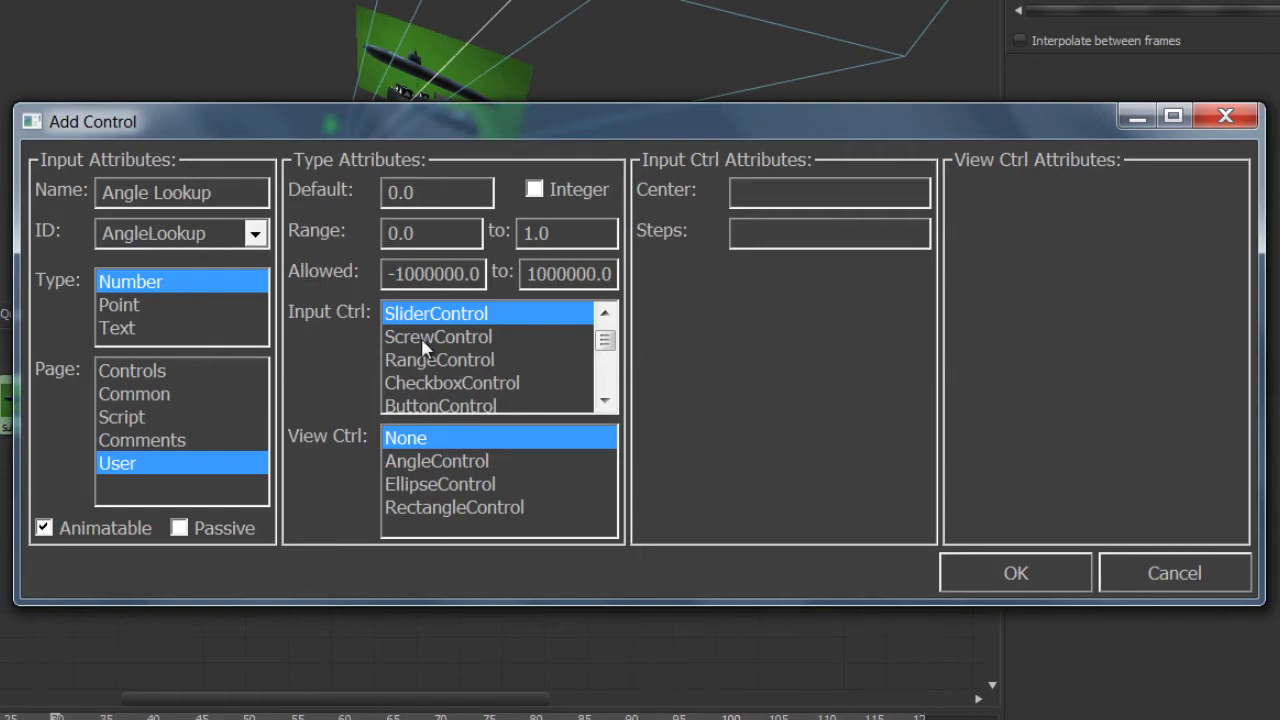
click(437, 336)
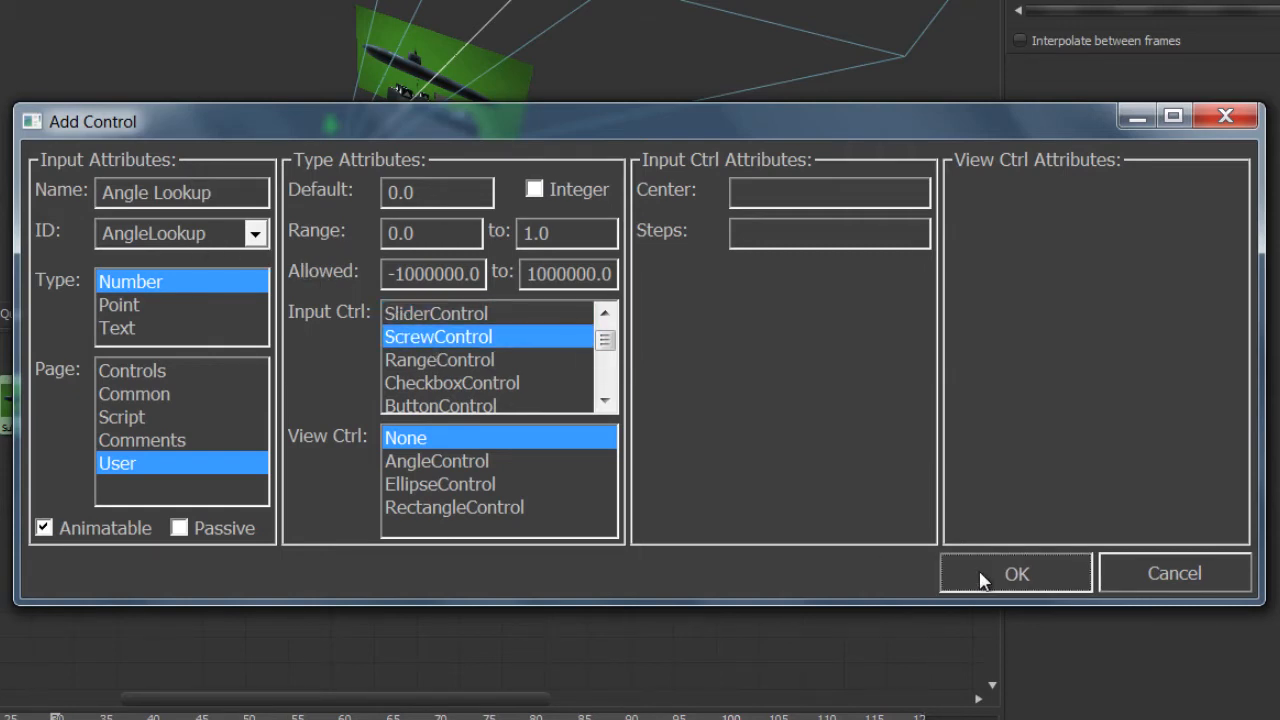
click(1016, 573)
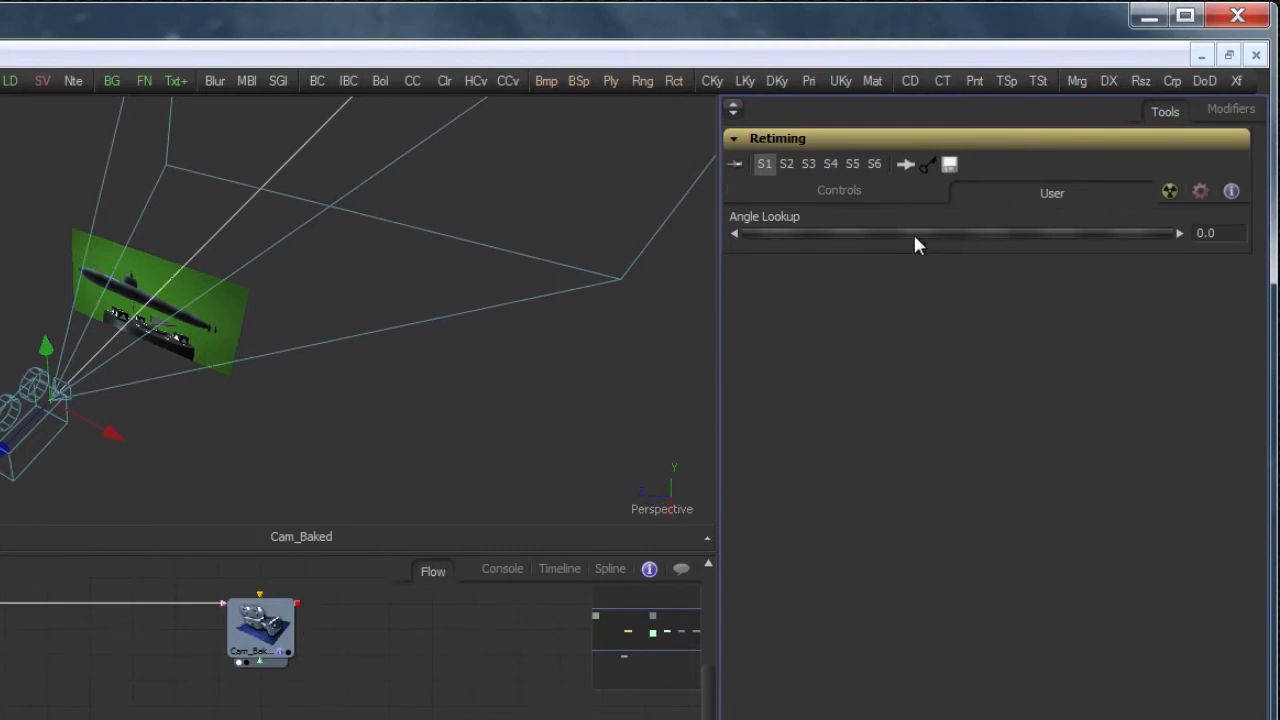
Connect Angle Lookup to Cam_Baked's Y Rotation and check its falling 90-to-5 curve
right_click(950, 232)
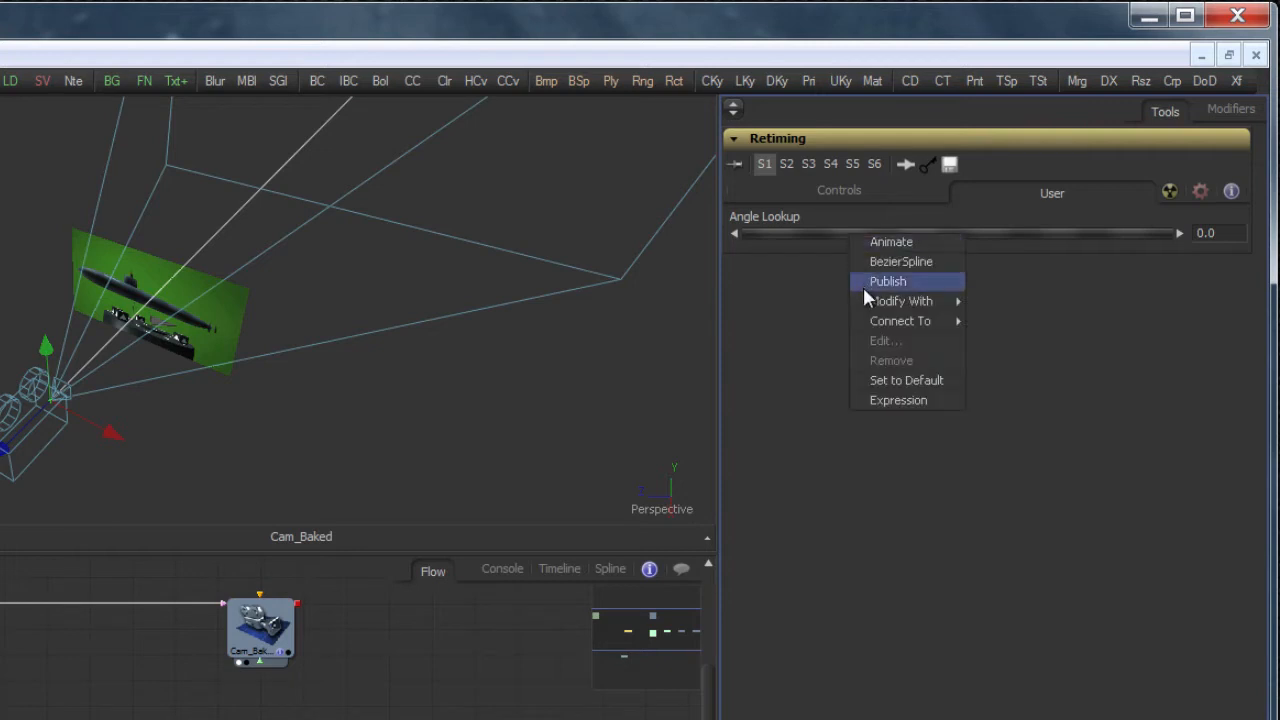
mouse_move(900, 321)
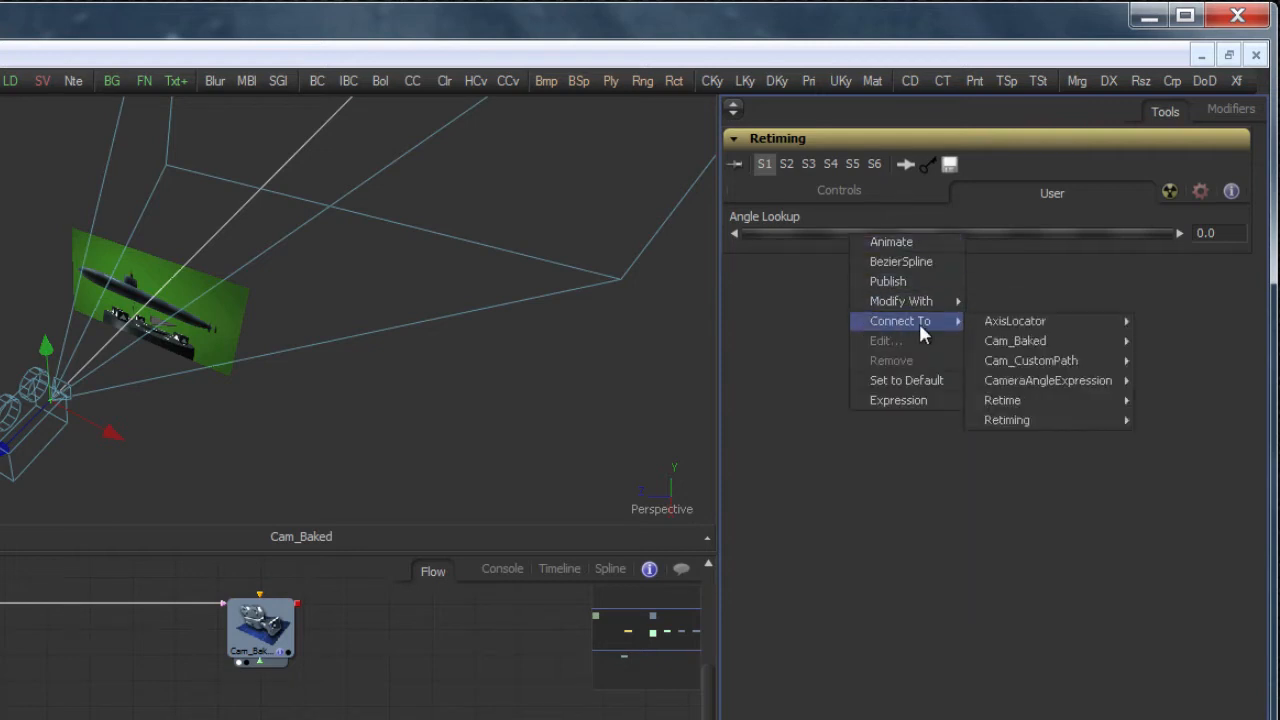
mouse_move(1015, 340)
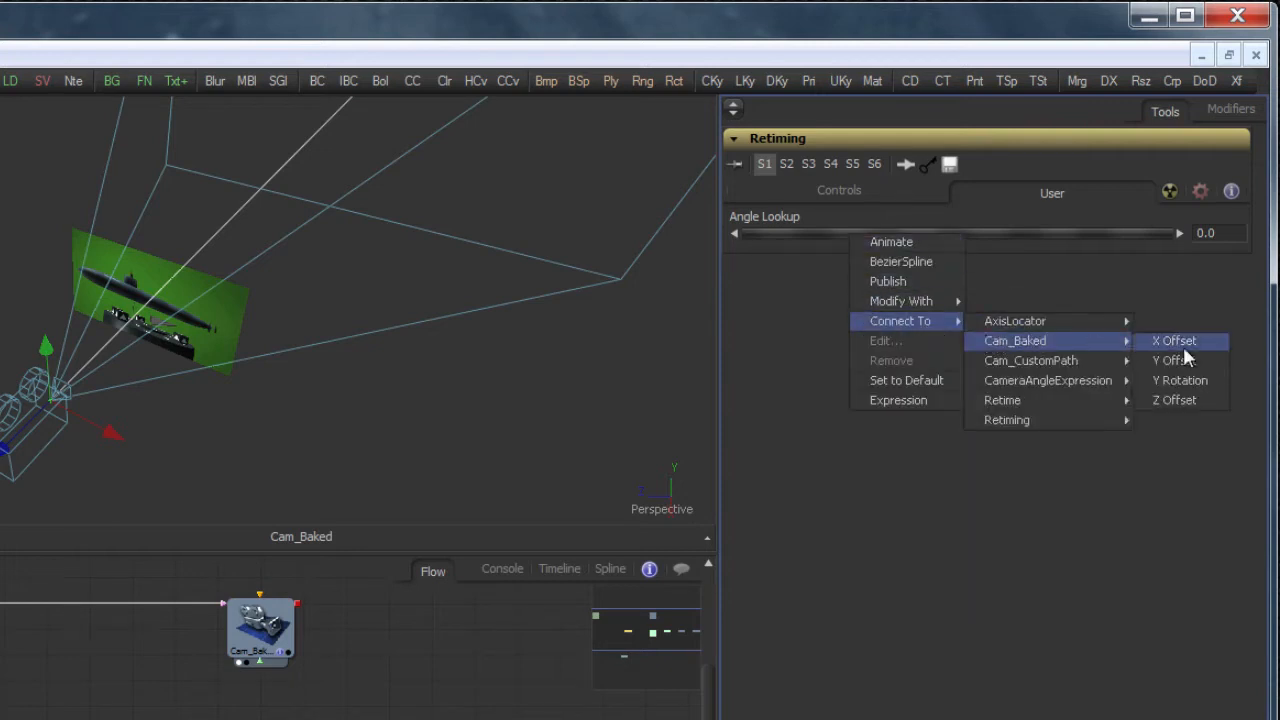
click(1173, 340)
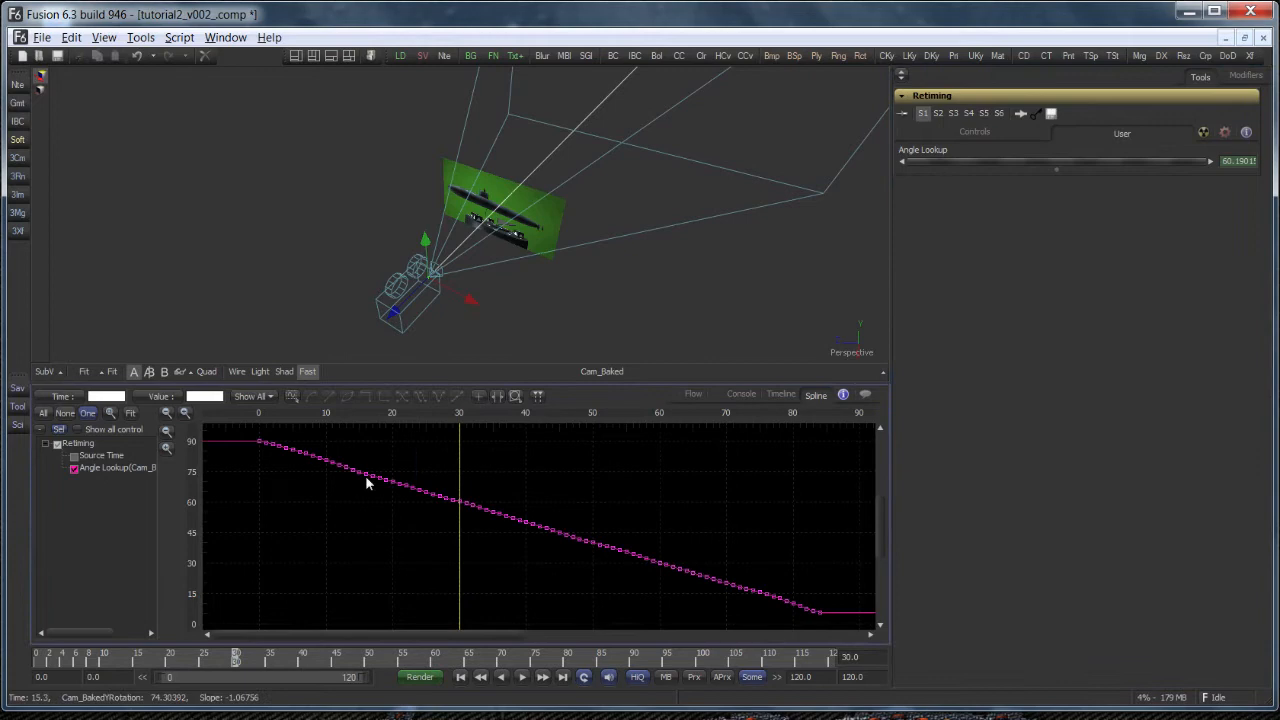
click(285, 445)
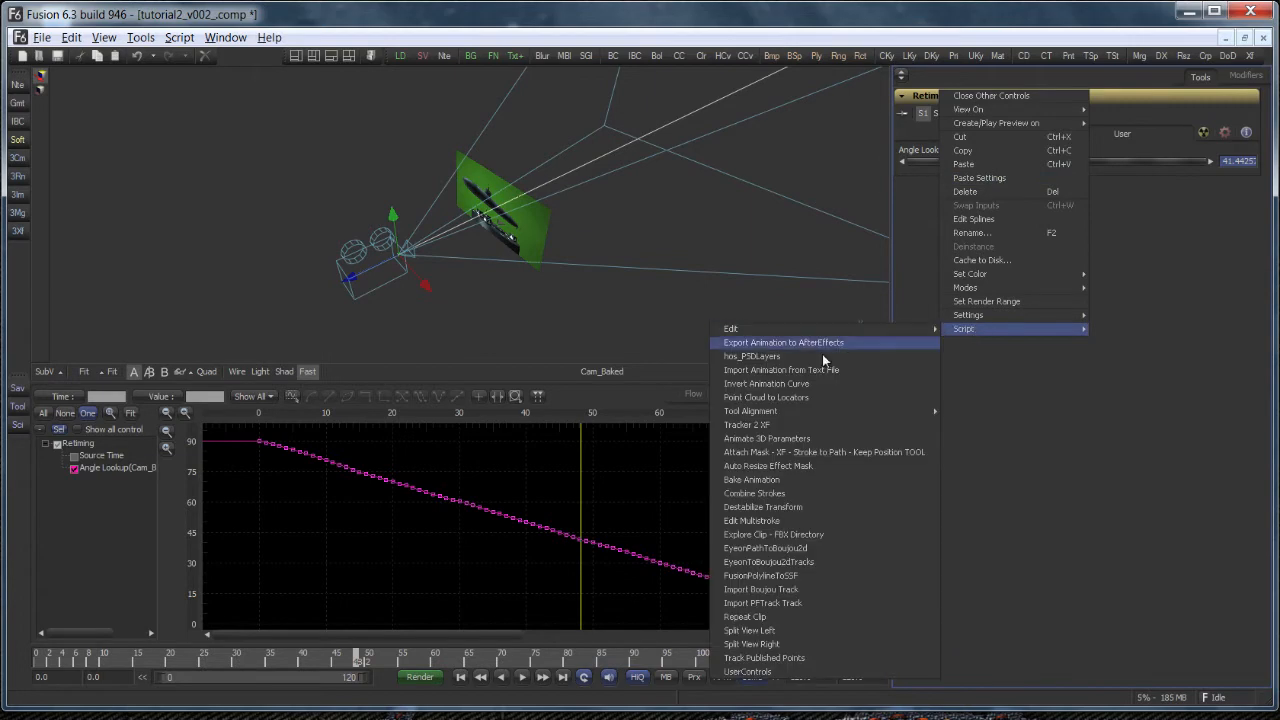
mouse_move(766, 383)
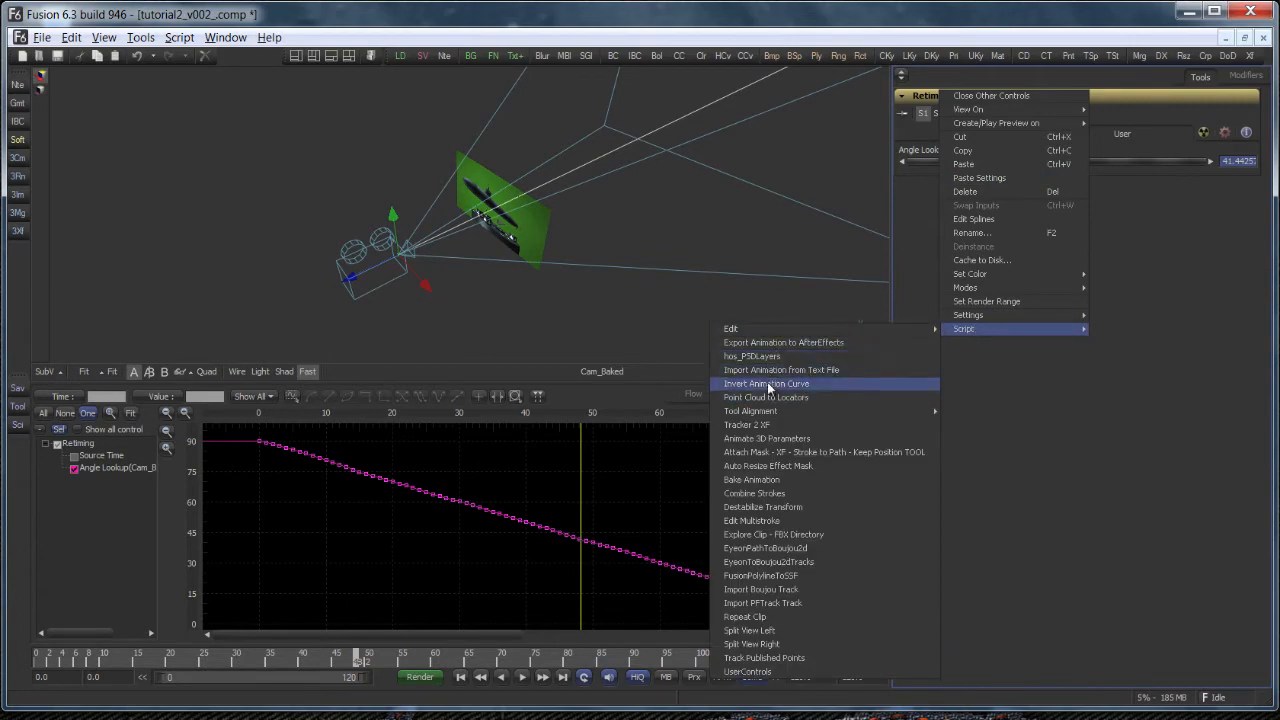
Run the Invert Animation Curve script with AngleLookup as the input
click(766, 383)
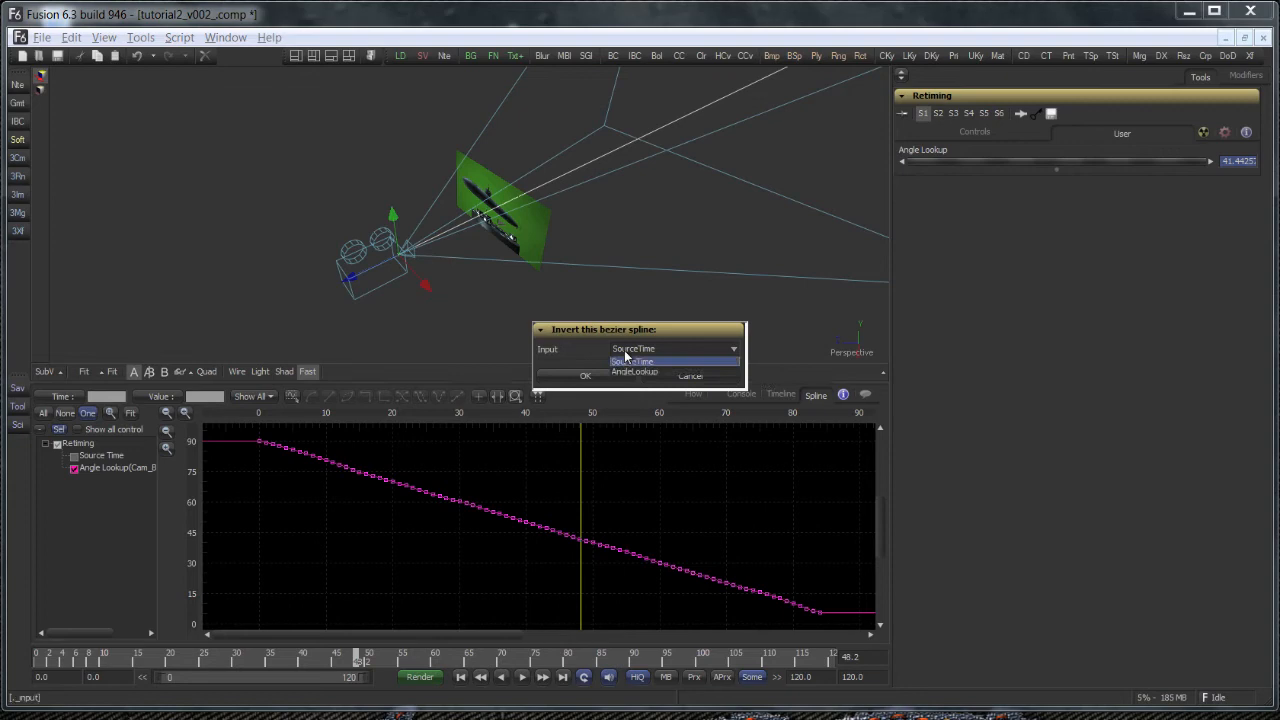
click(634, 371)
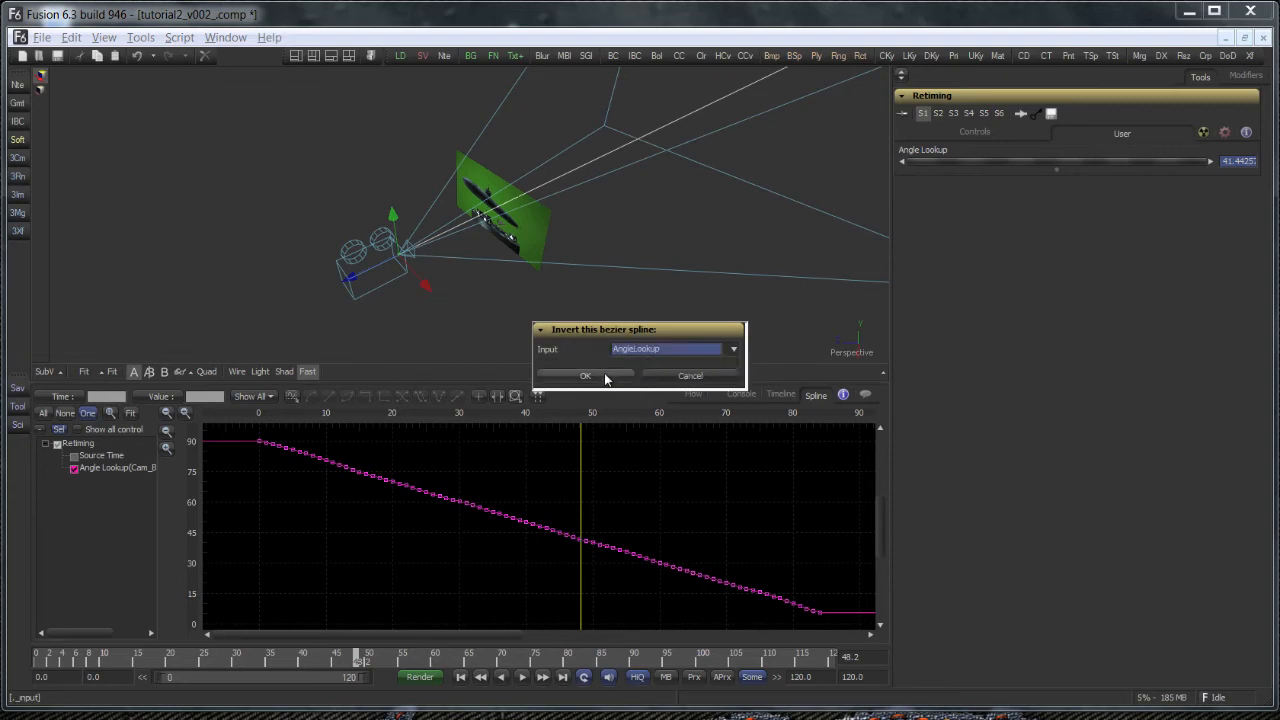
click(585, 375)
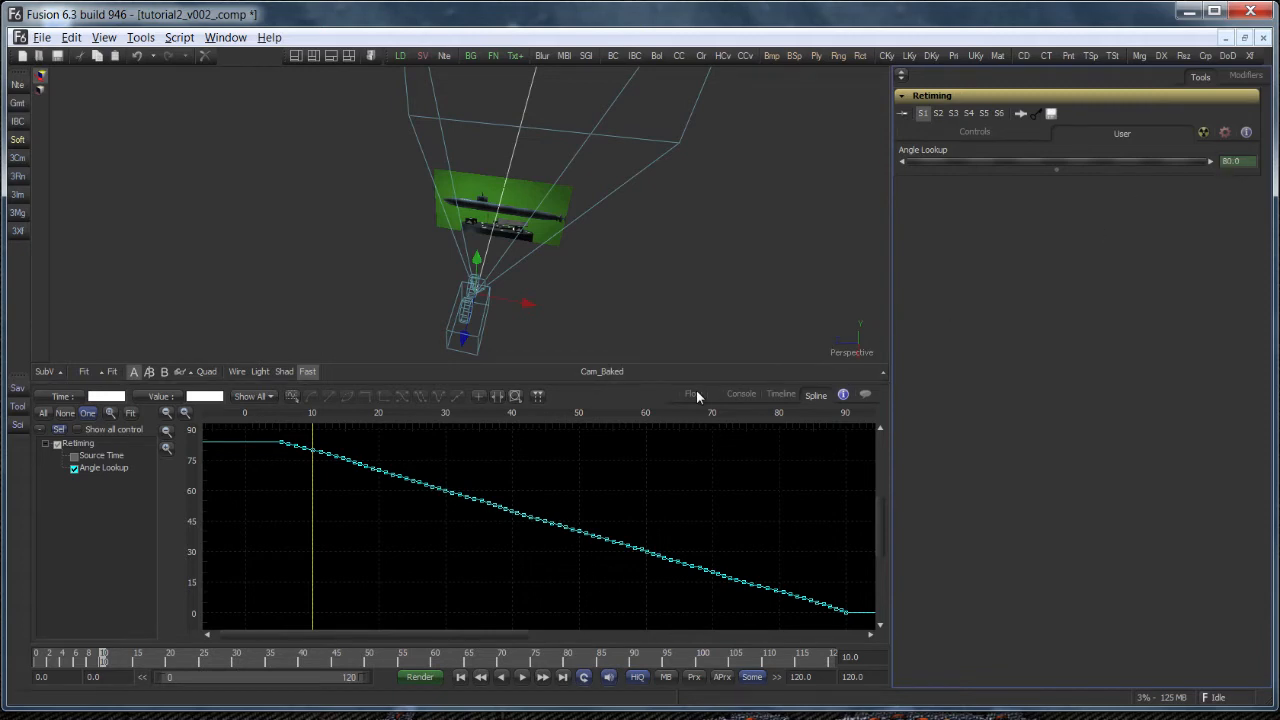
Review Angle Lookup's standalone 80-to-0 curve, then return to the node flow
click(692, 394)
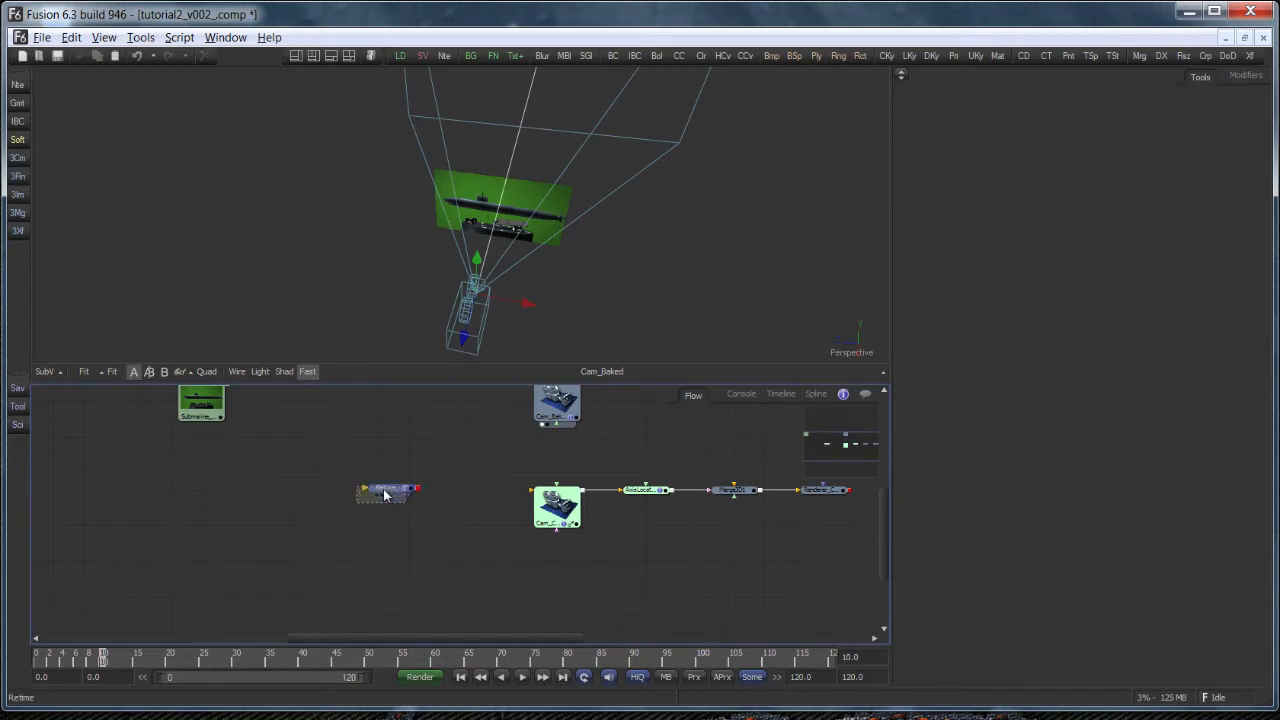
Open the Retime tool's settings and show the CameraAngleExpression modifier's comment
click(385, 490)
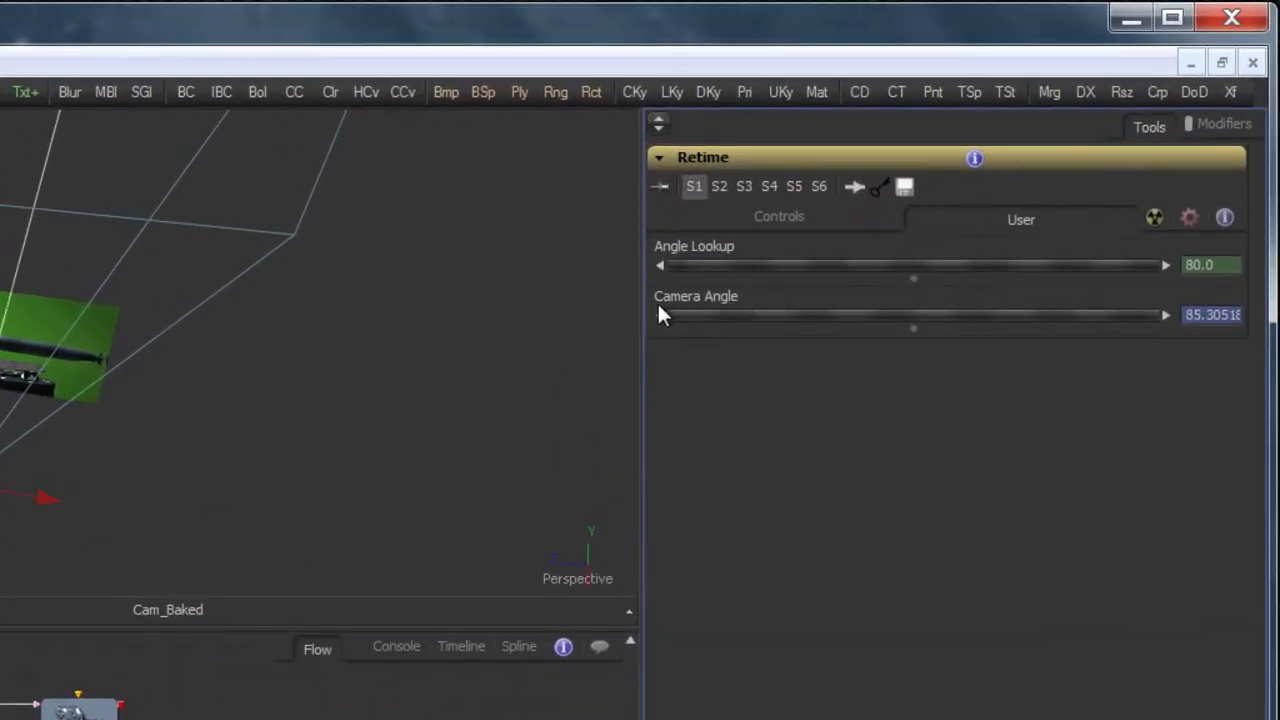
mouse_move(730, 308)
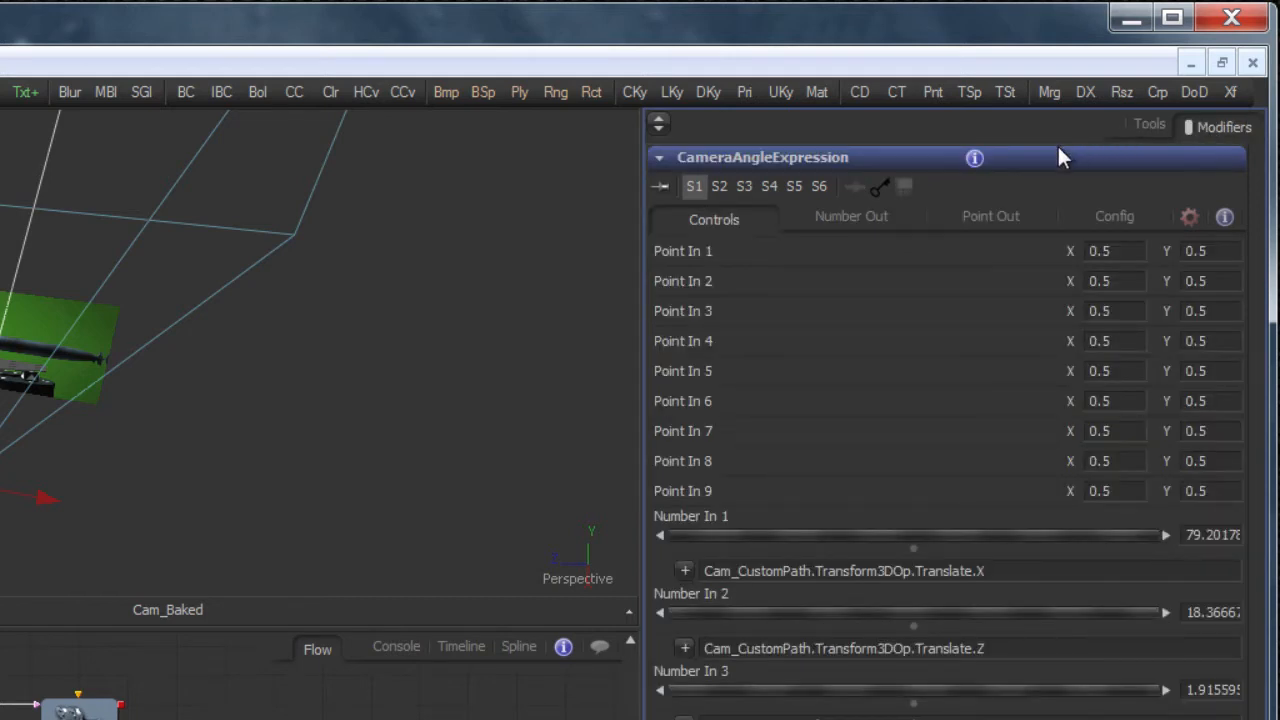
mouse_move(1225, 218)
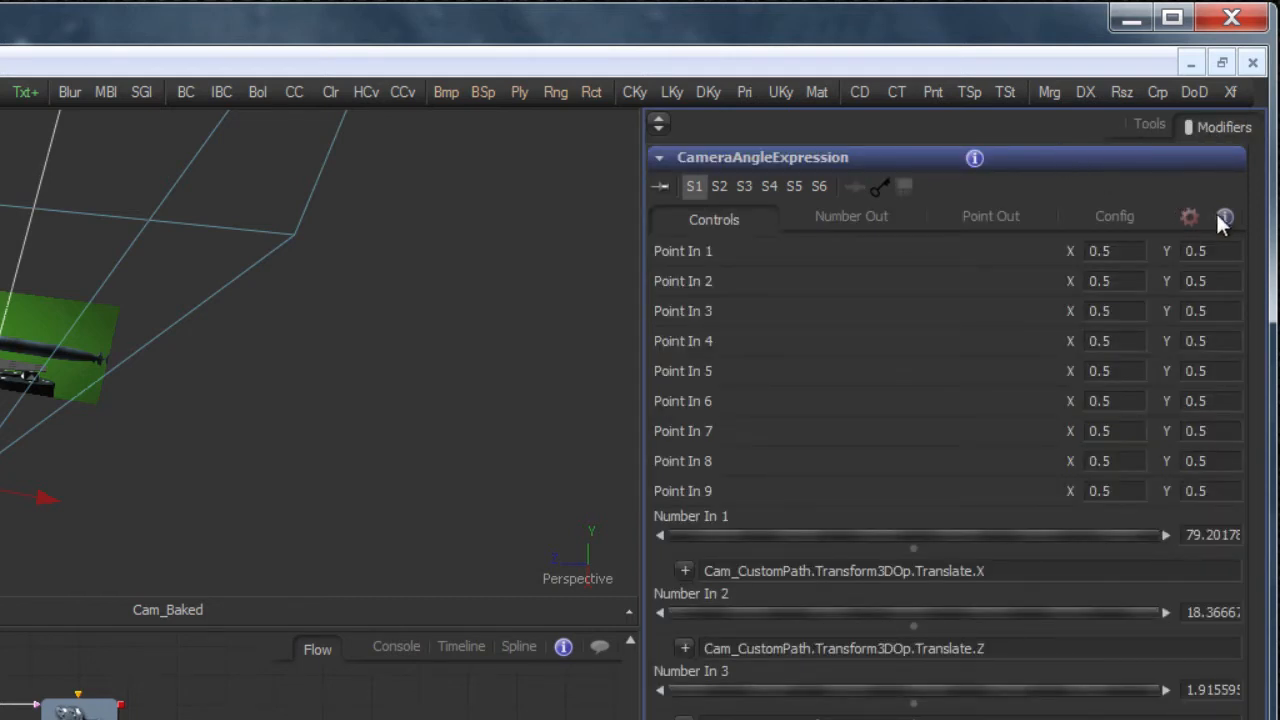
click(1224, 220)
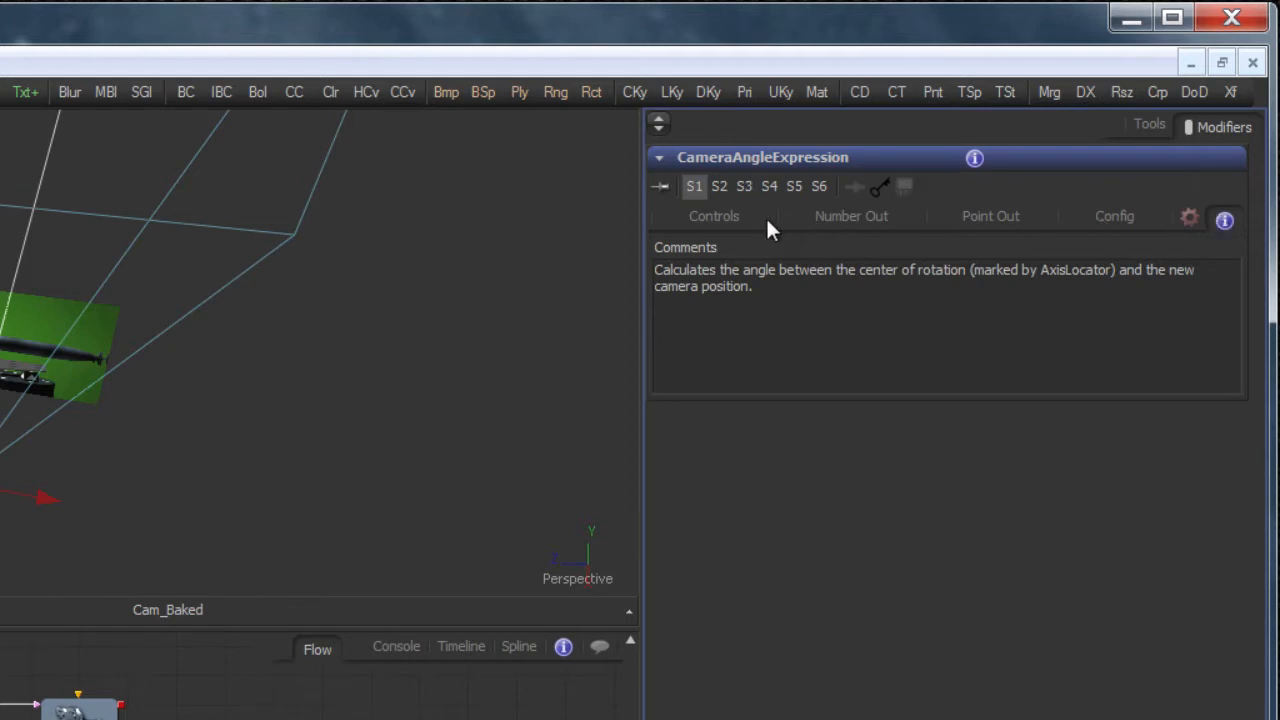
mouse_move(688, 258)
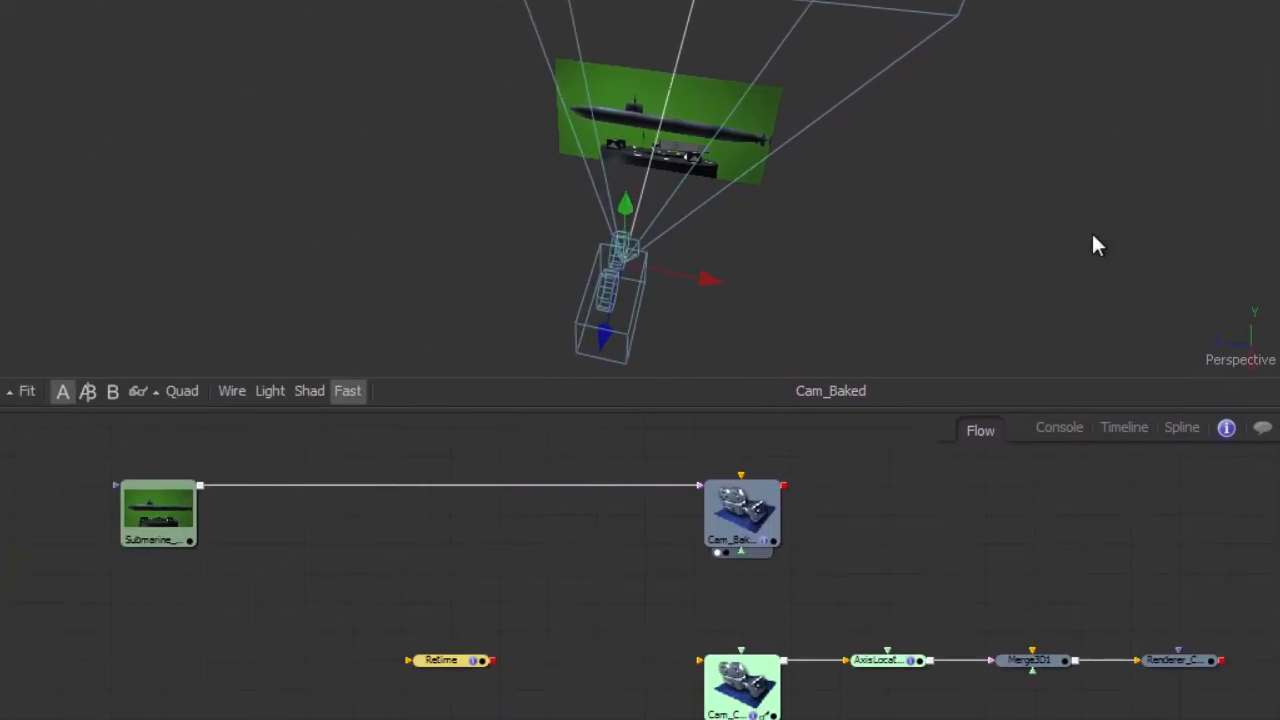
Select the AxisLocator node and display its rotation-centre handle in the 3D viewer
click(880, 660)
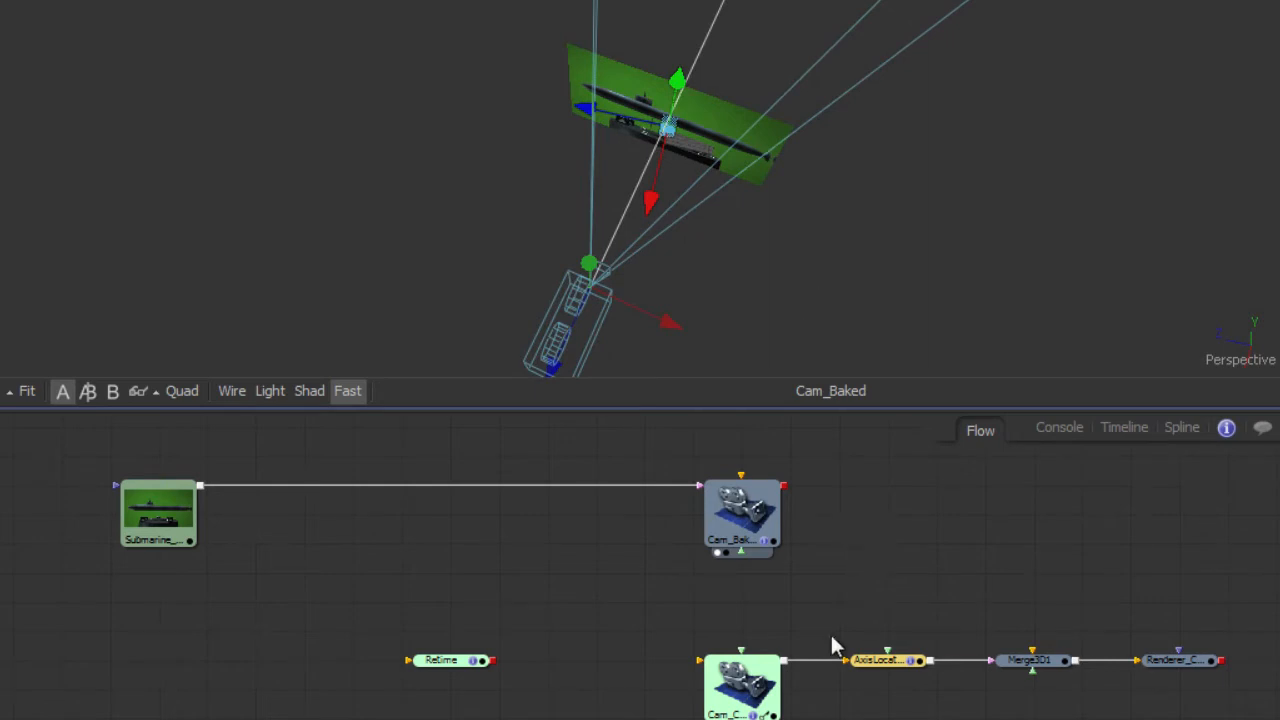
click(885, 660)
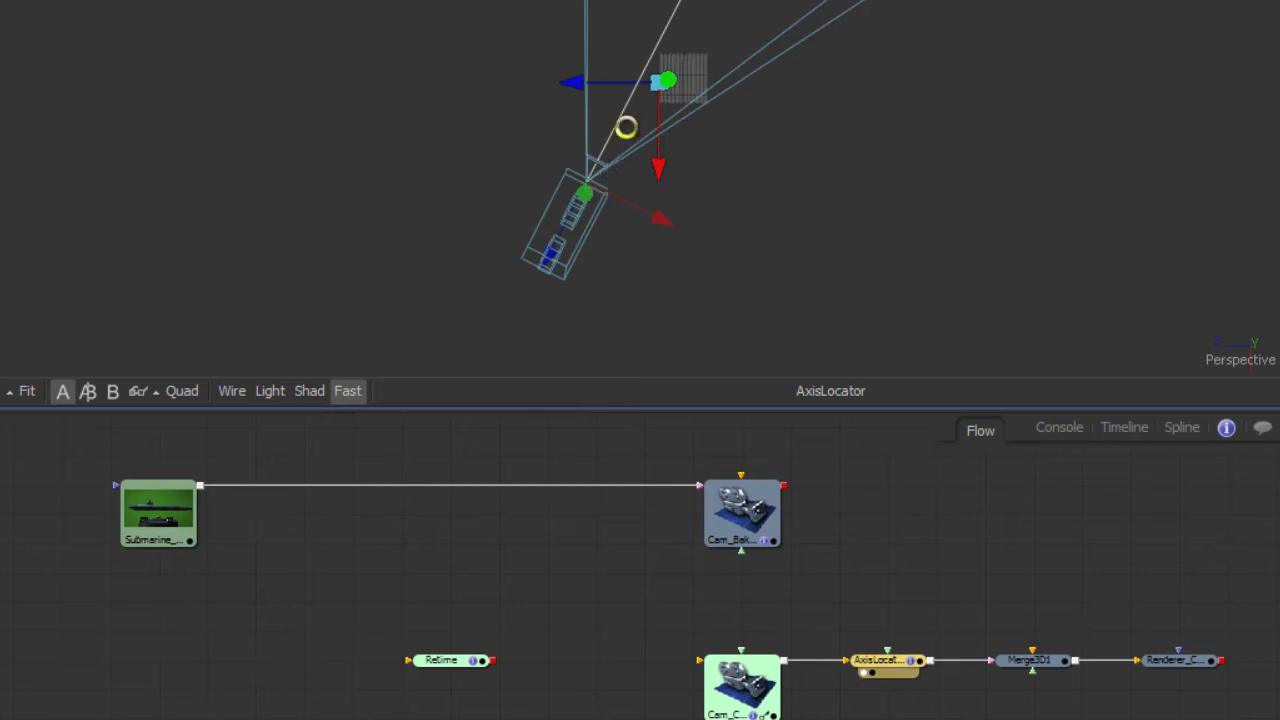
mouse_move(665, 88)
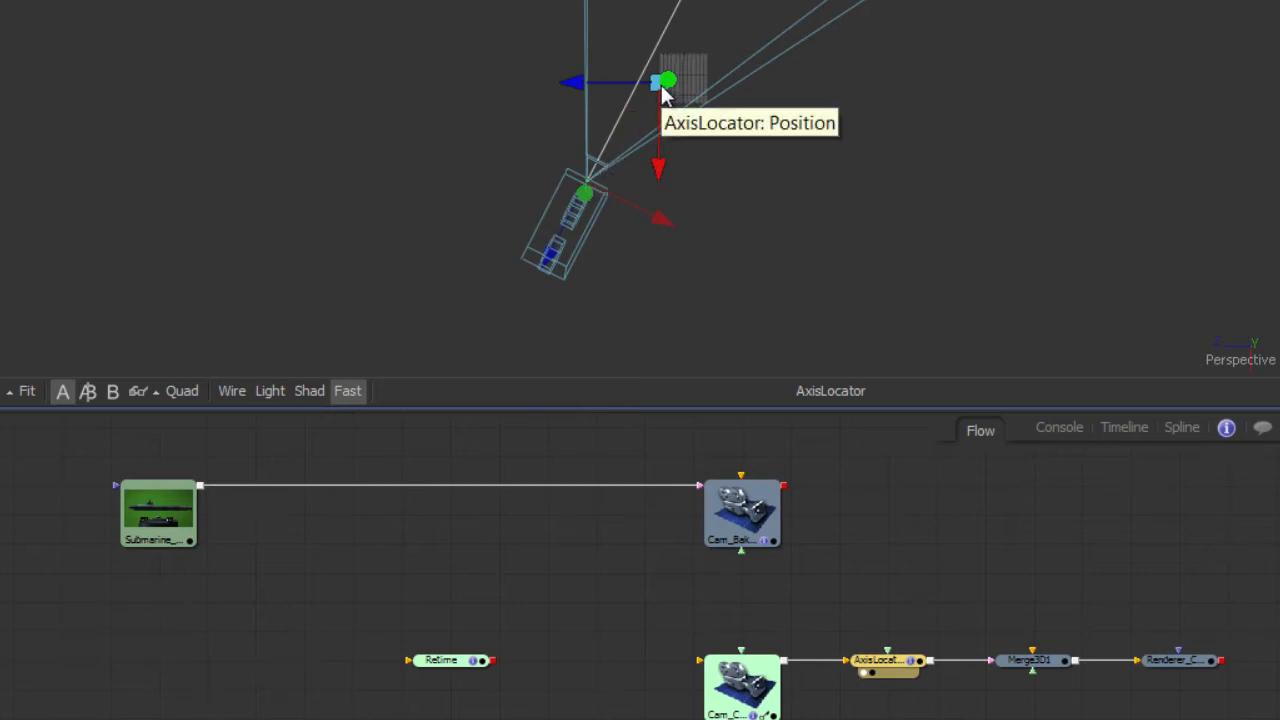
Inspect the CameraAngleExpression modifier's input numbers and select its atan2 number expression
click(448, 660)
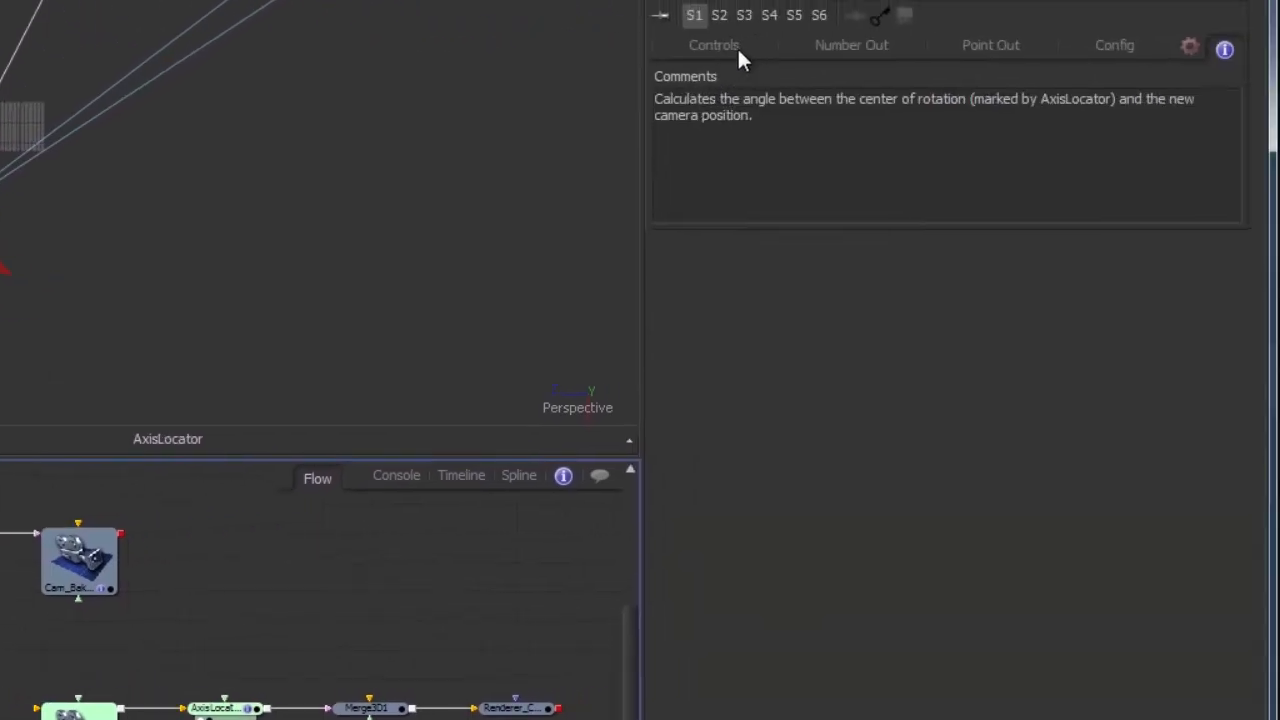
click(713, 45)
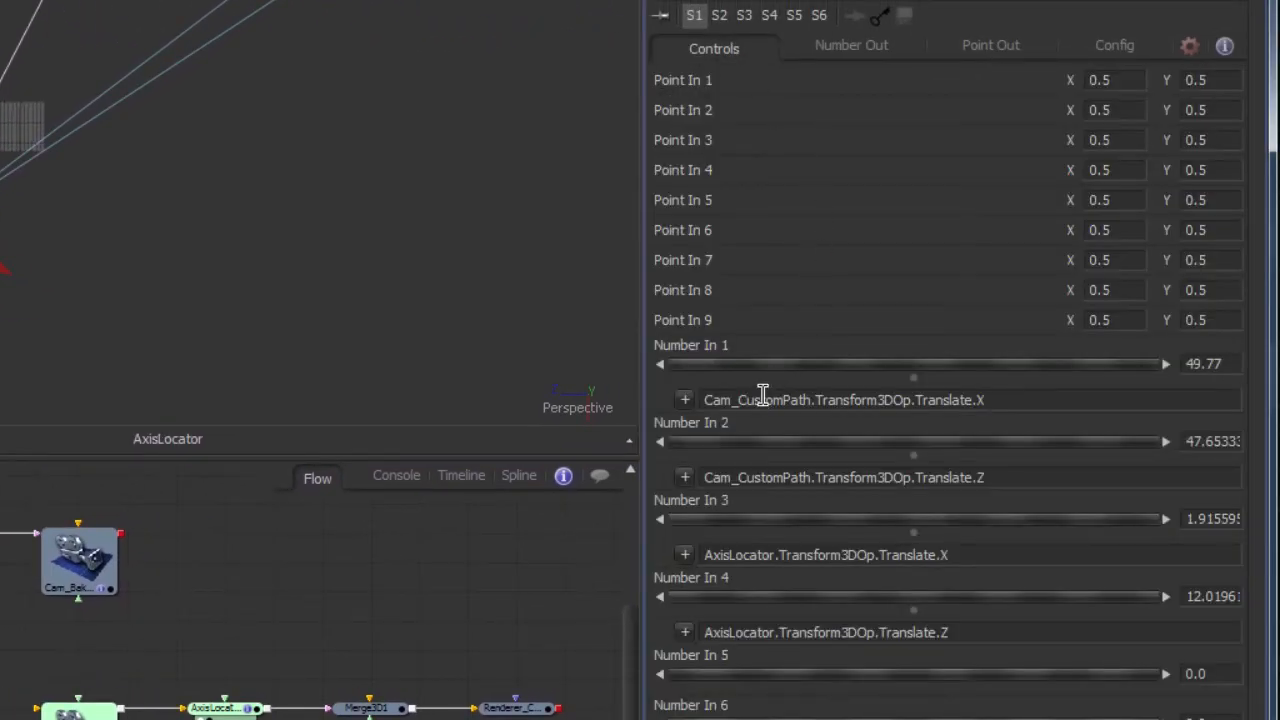
mouse_move(810, 460)
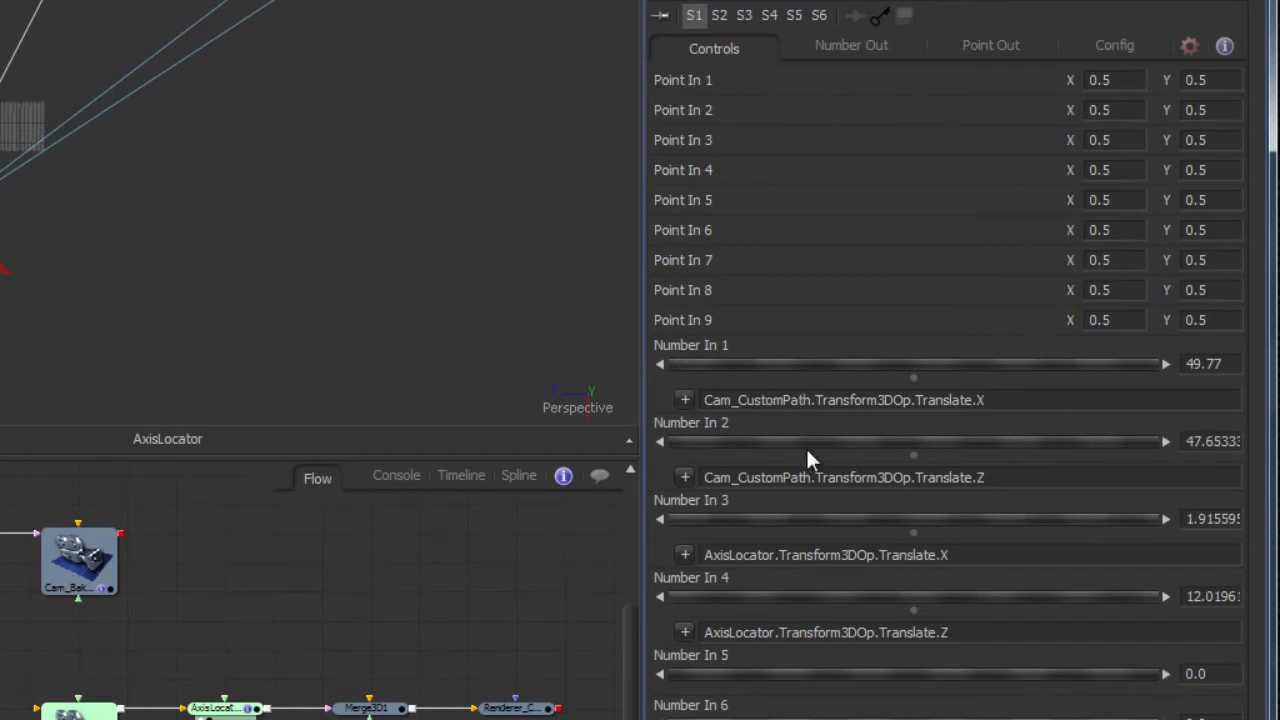
mouse_move(785, 615)
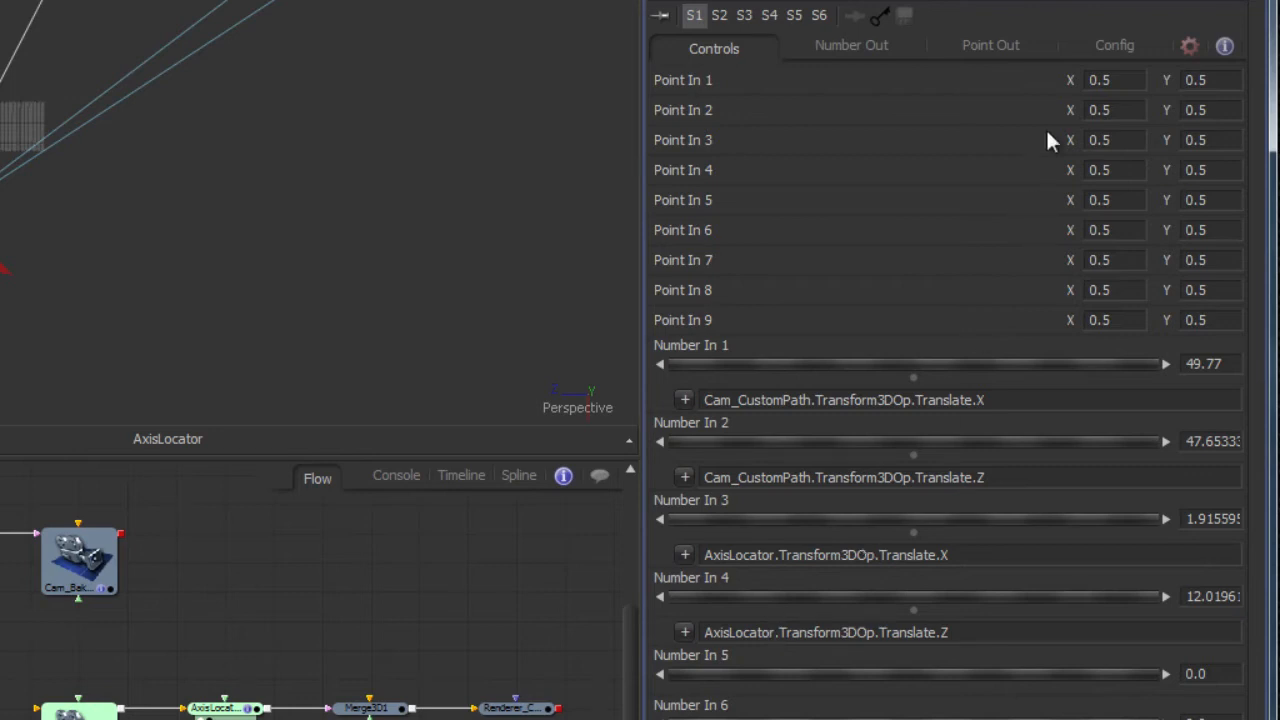
click(851, 45)
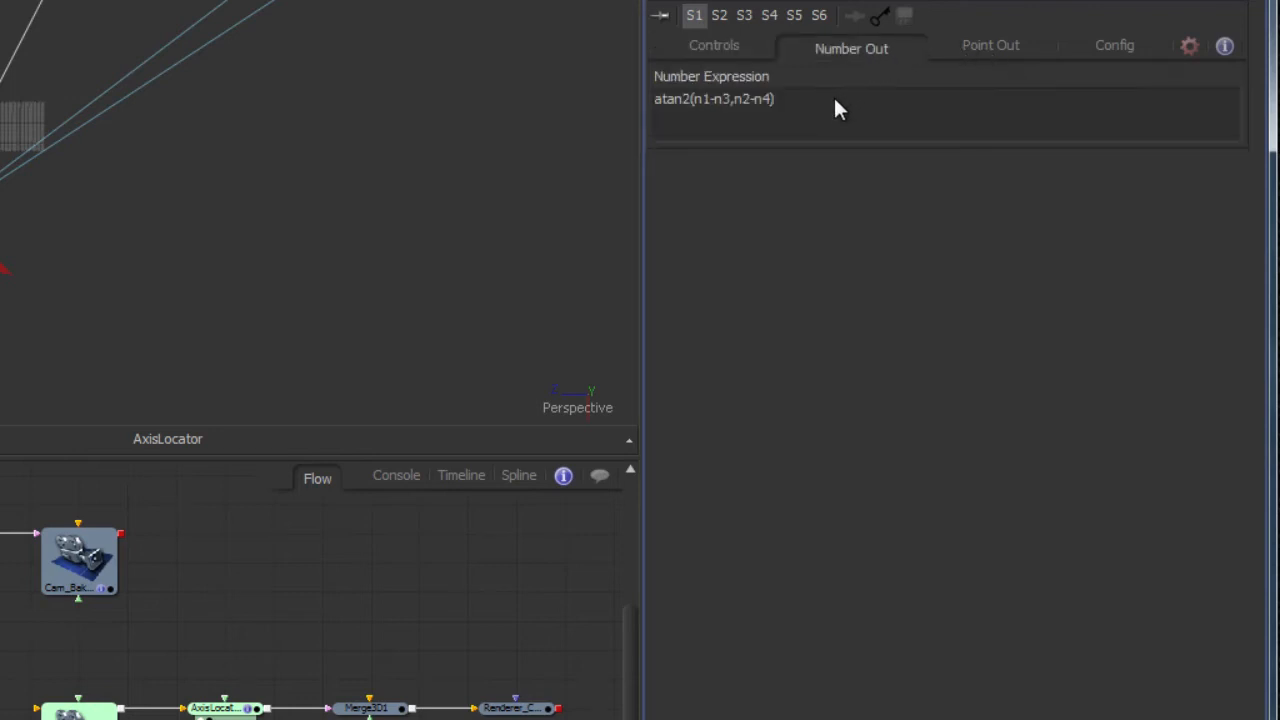
triple_click(713, 98)
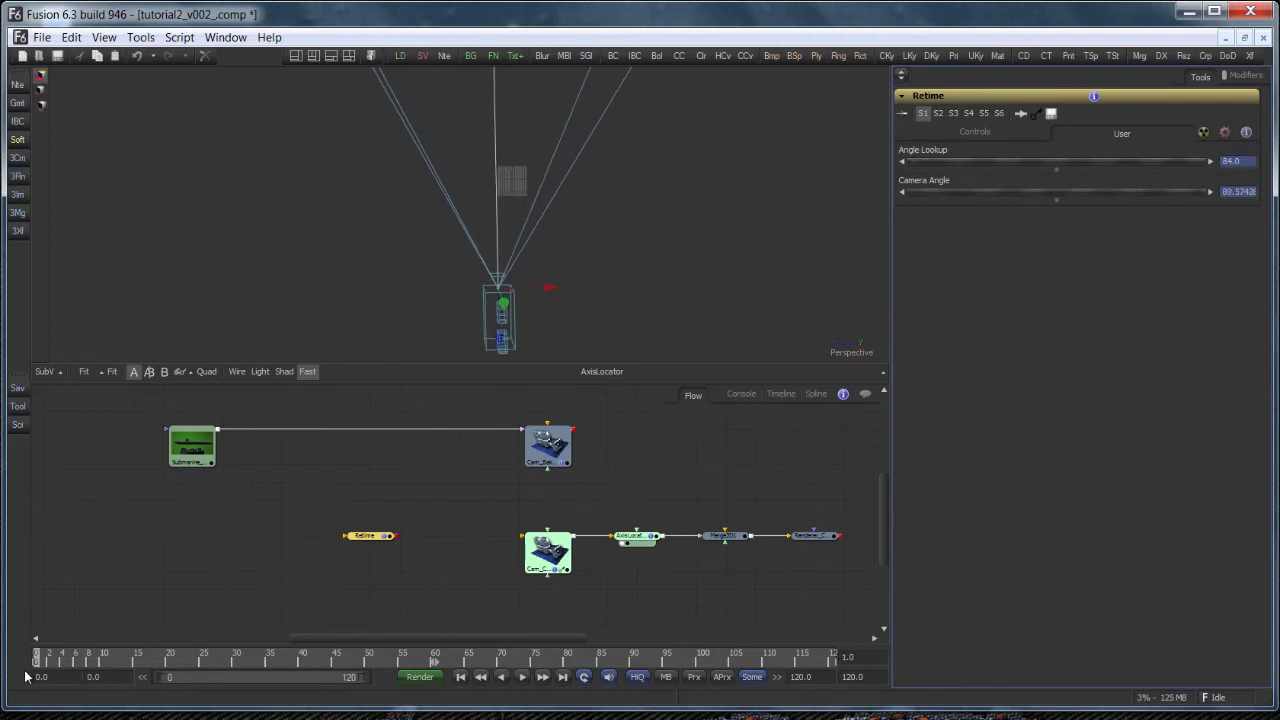
Go to frame 0 and review Retime's Source Time GetValue expression reading 84.0
click(1238, 191)
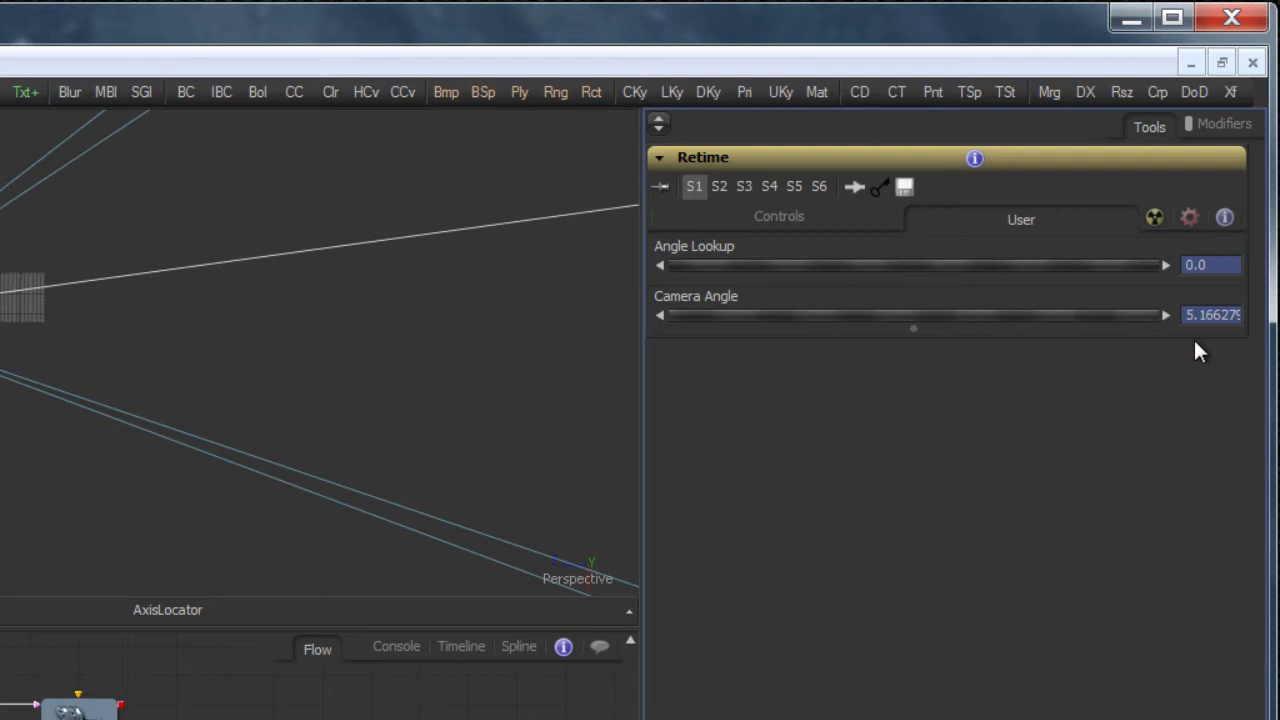
click(778, 219)
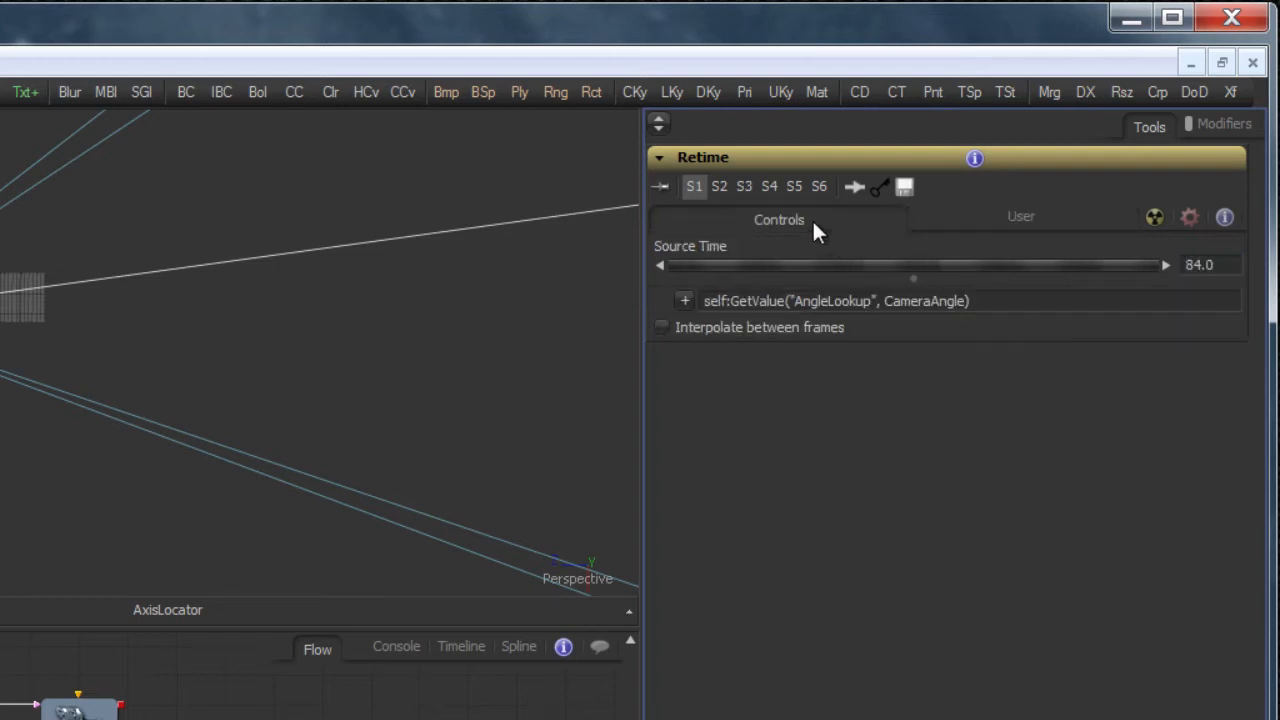
click(710, 301)
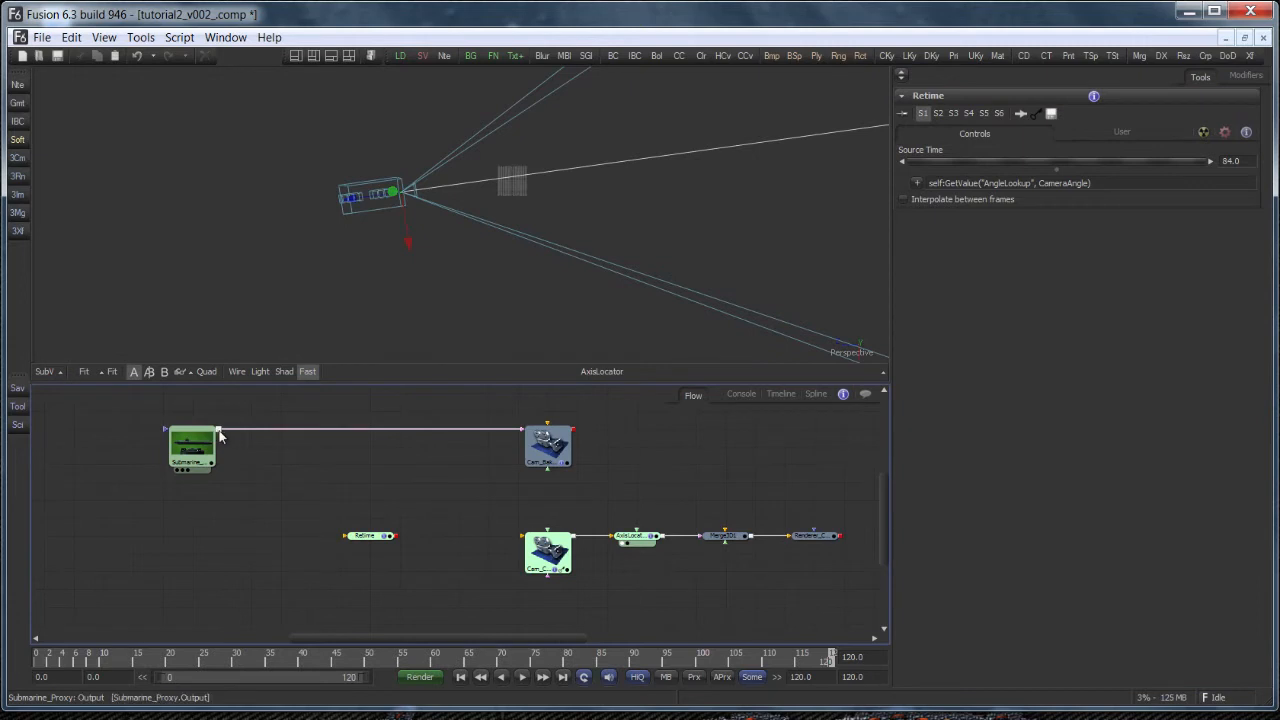
Feed the Submarine_Proxy footage into Retime and move the time ruler to frame 27
drag(220, 435, 370, 537)
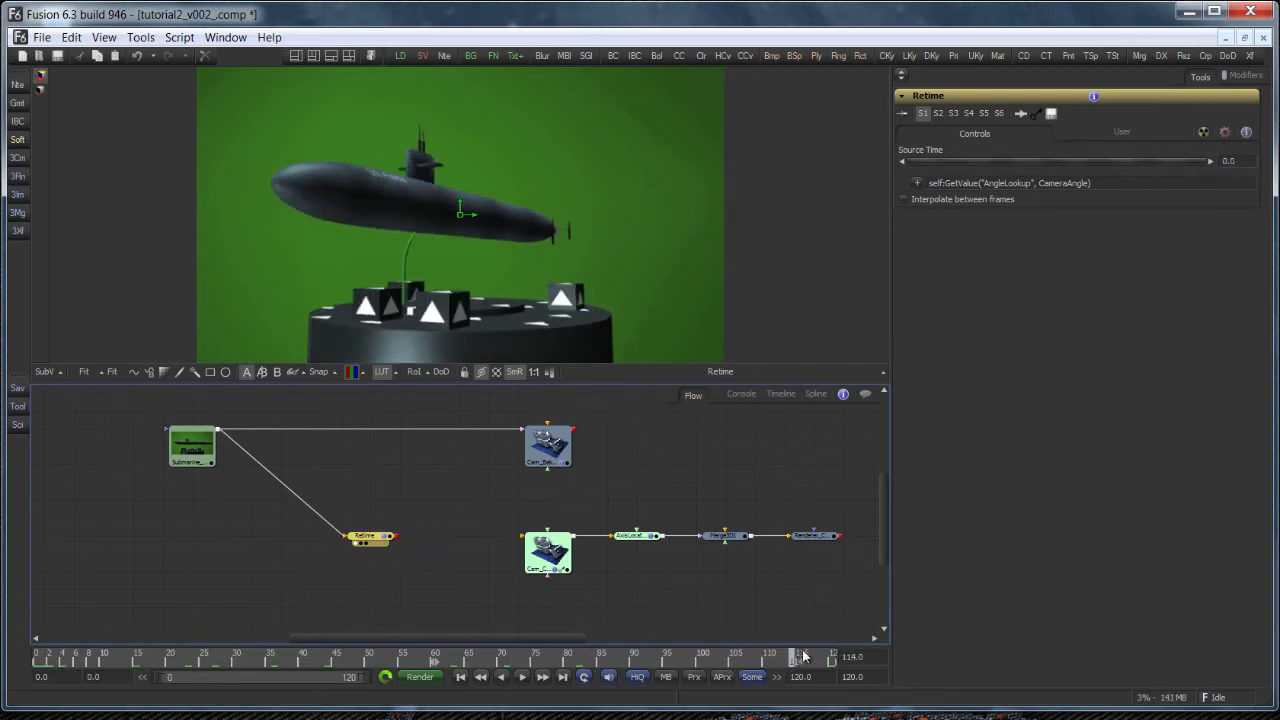
drag(800, 656, 667, 656)
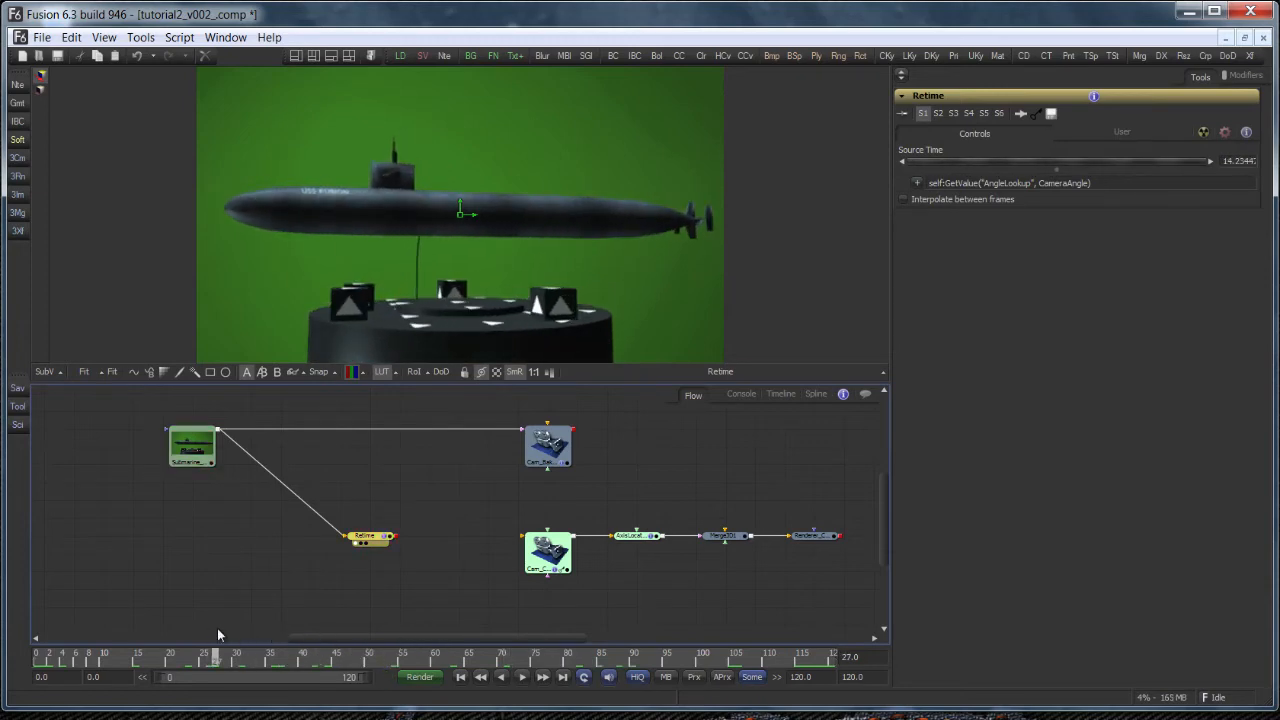
mouse_move(500, 495)
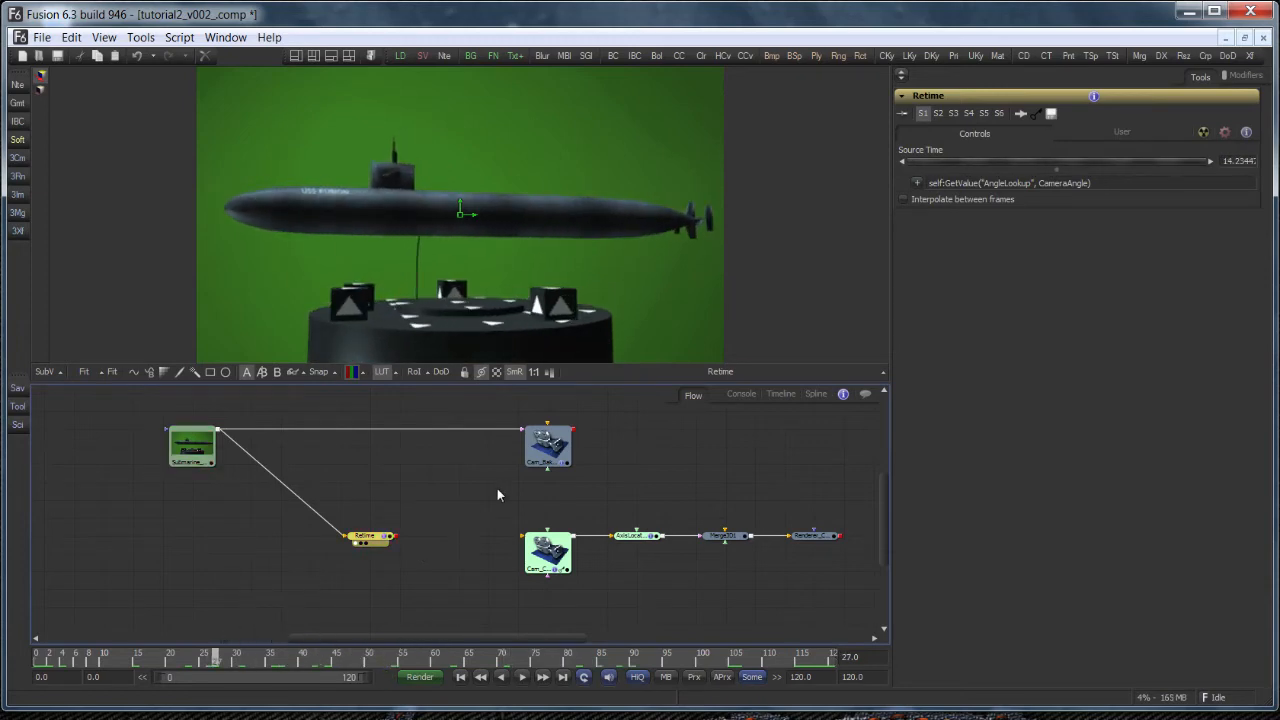
Paste a copy of Cam_Baked into the flow and rename it Cam_Retimed
right_click(547, 447)
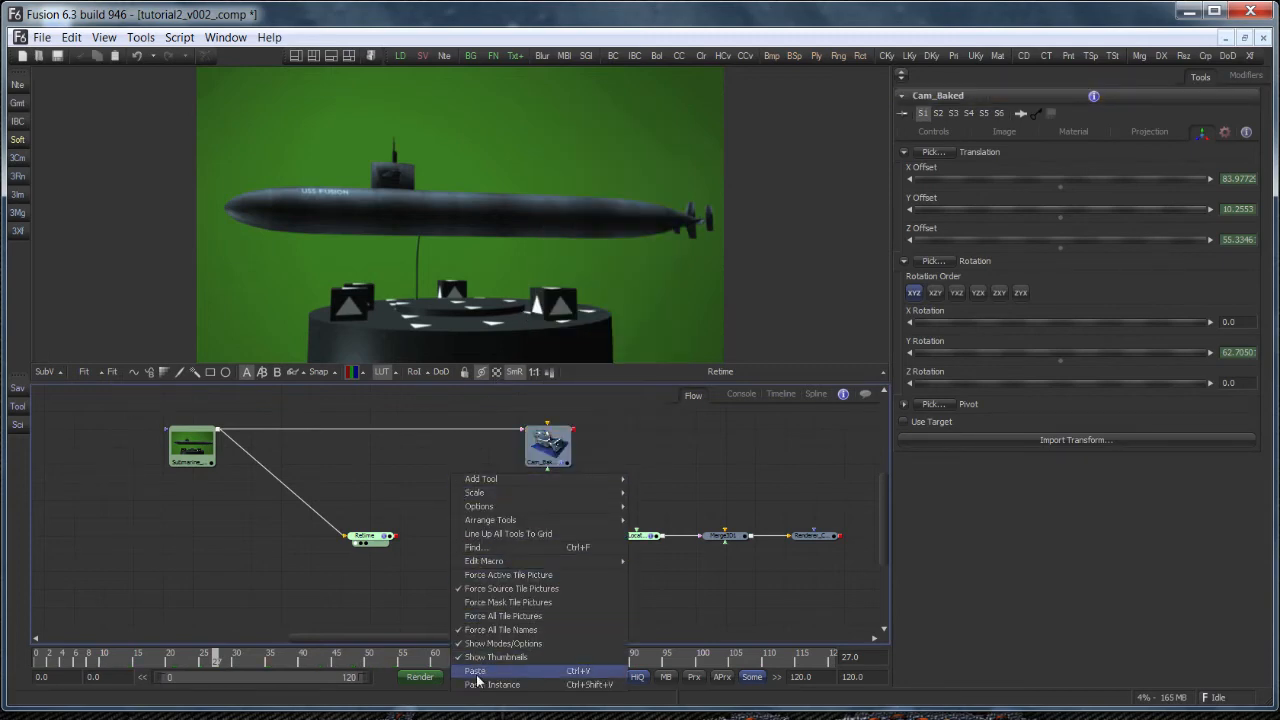
click(475, 671)
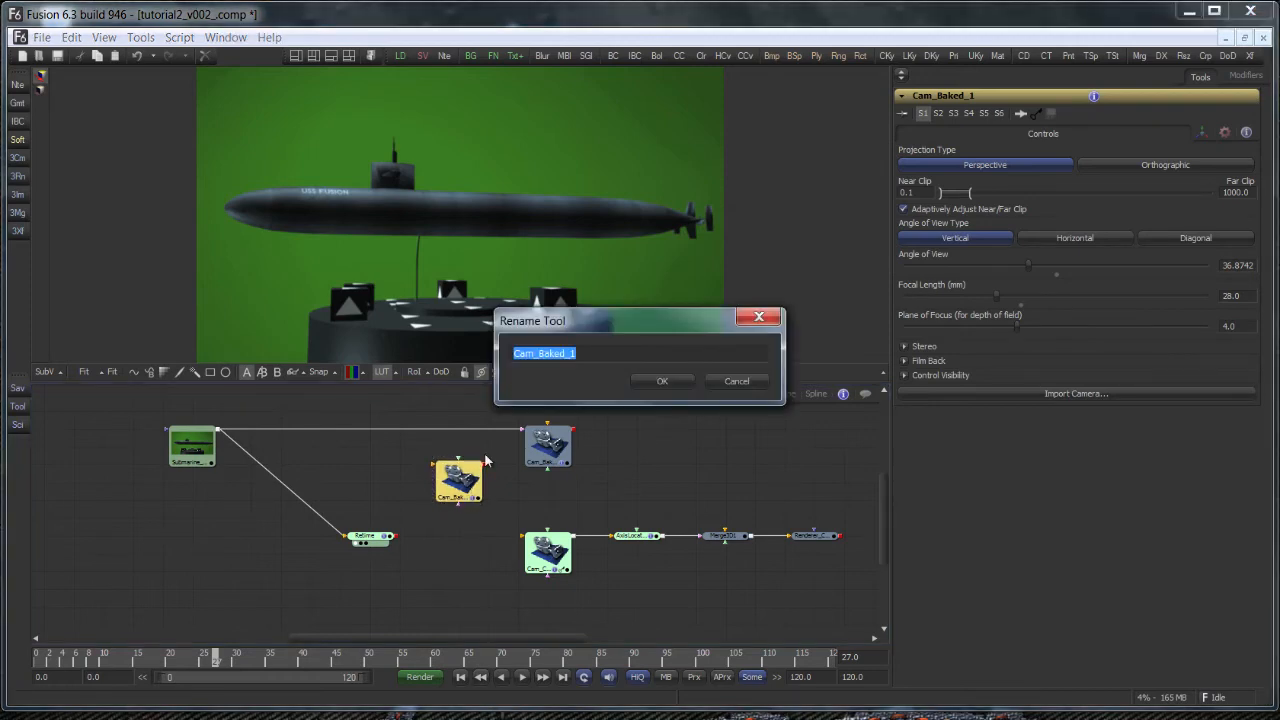
text(Cam_Ret)
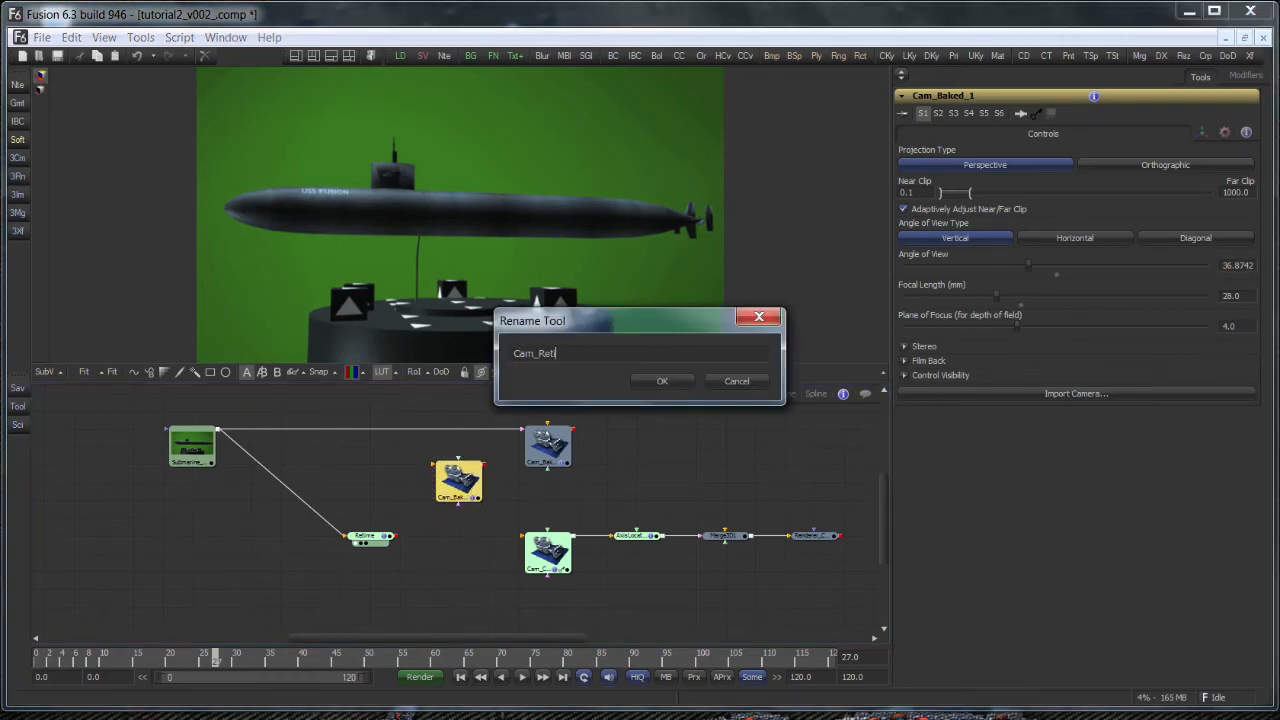
click(662, 381)
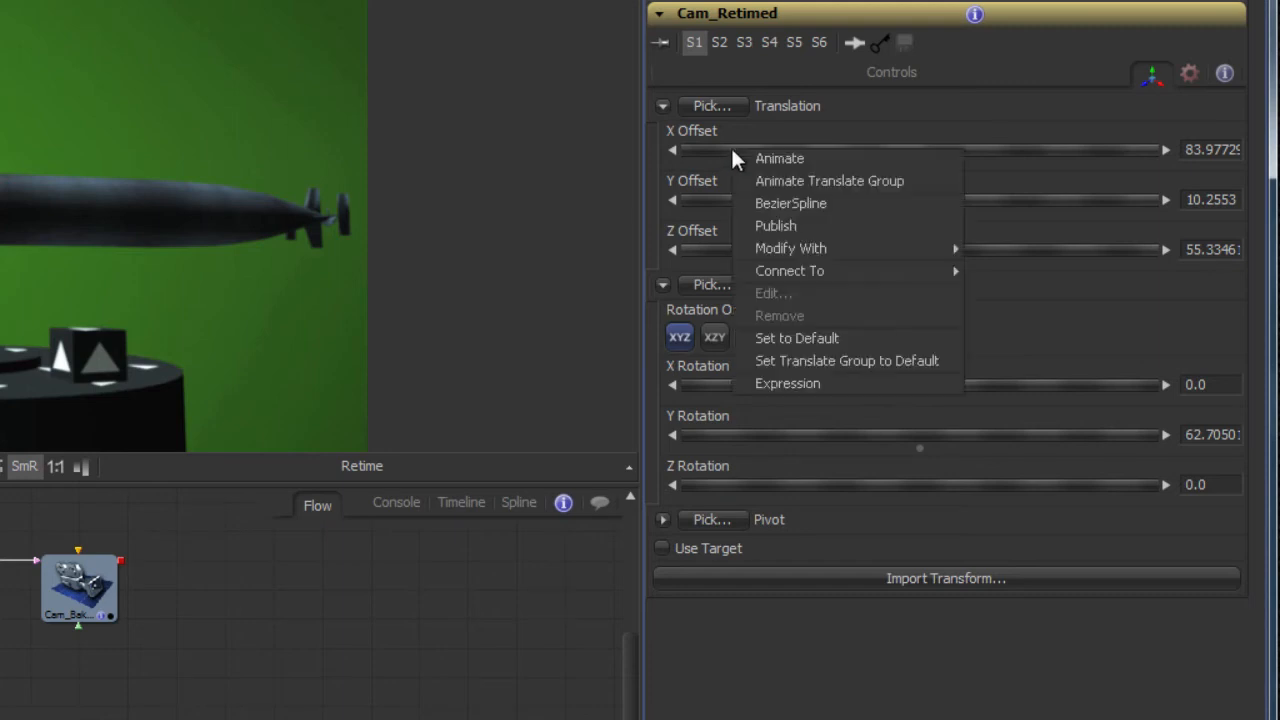
Drive X Offset with Cam_Baked:GetValue("Transform3DOp.Translate.X", Retime.SourceTime), then start Y Offset's expression
click(779, 158)
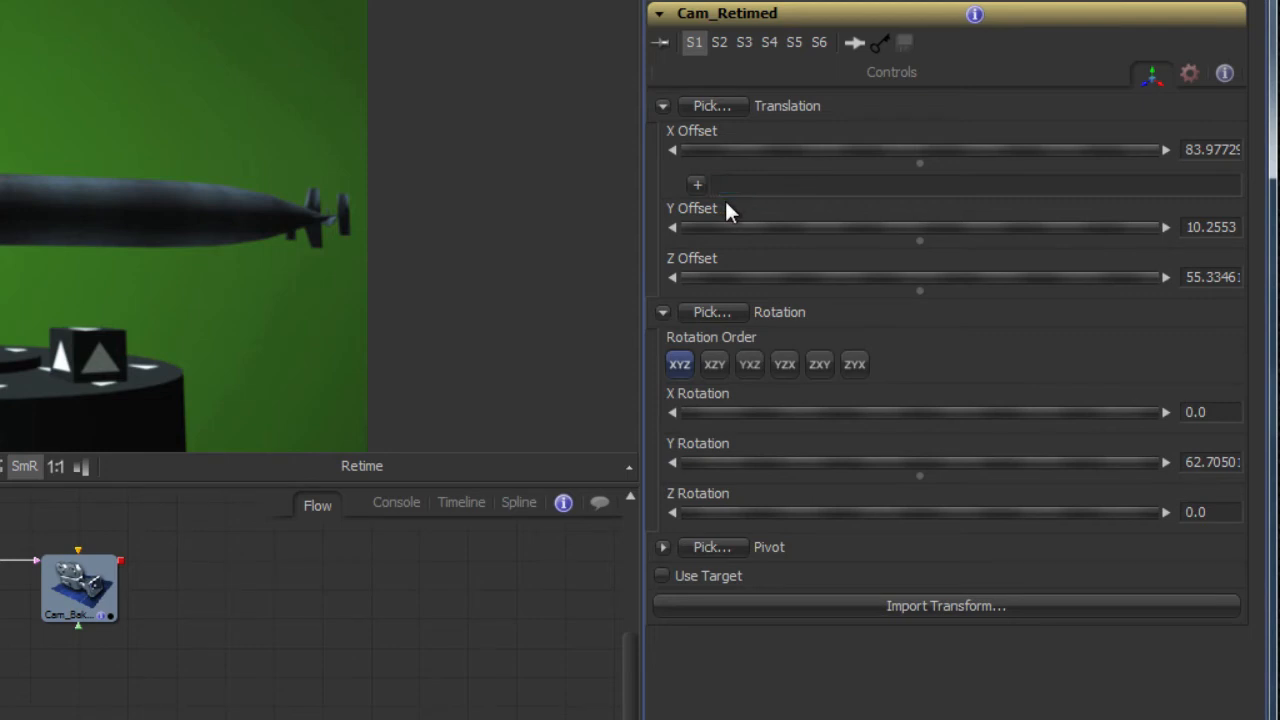
text(Cam_Baked:GetValue)
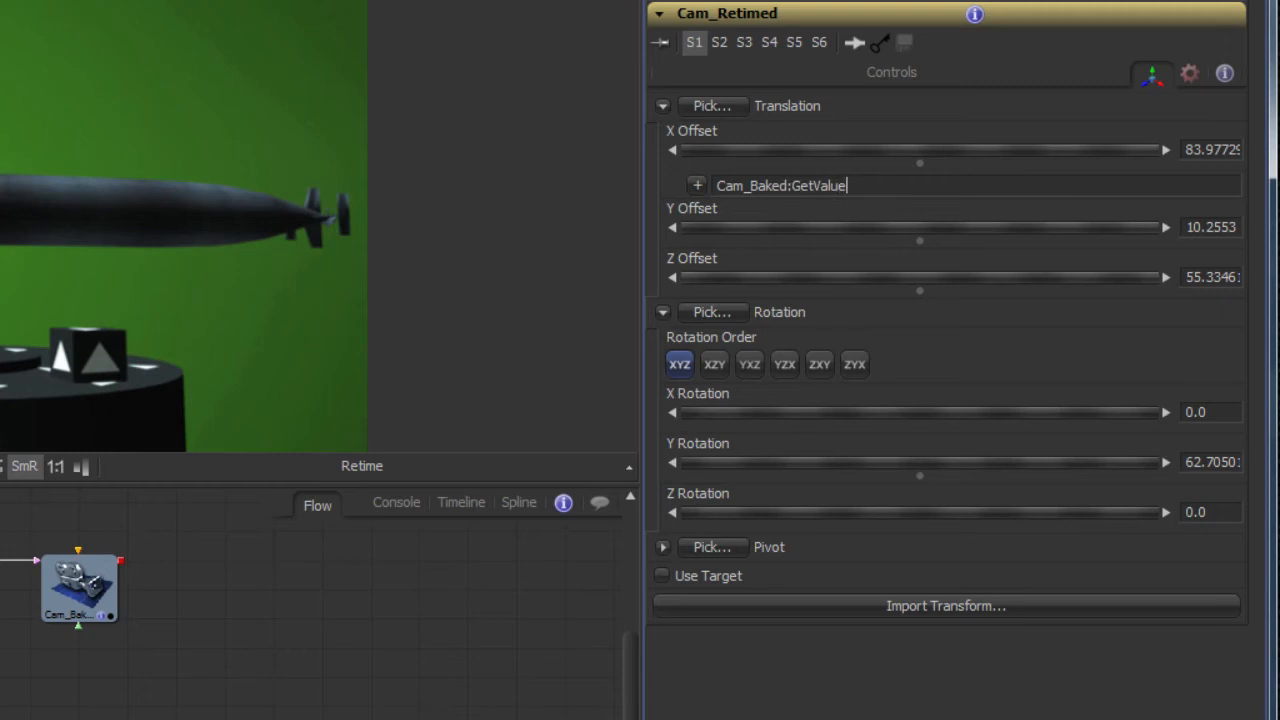
text((")
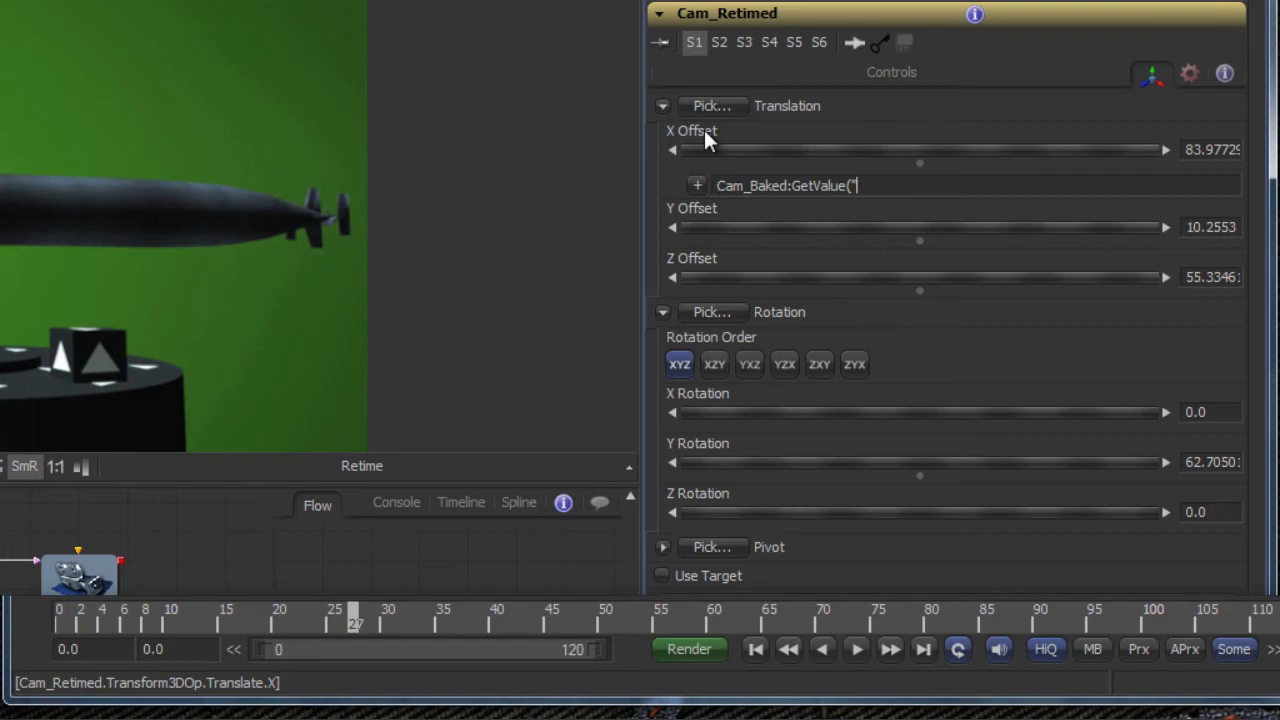
text(Transform3DOp.Translate.X)
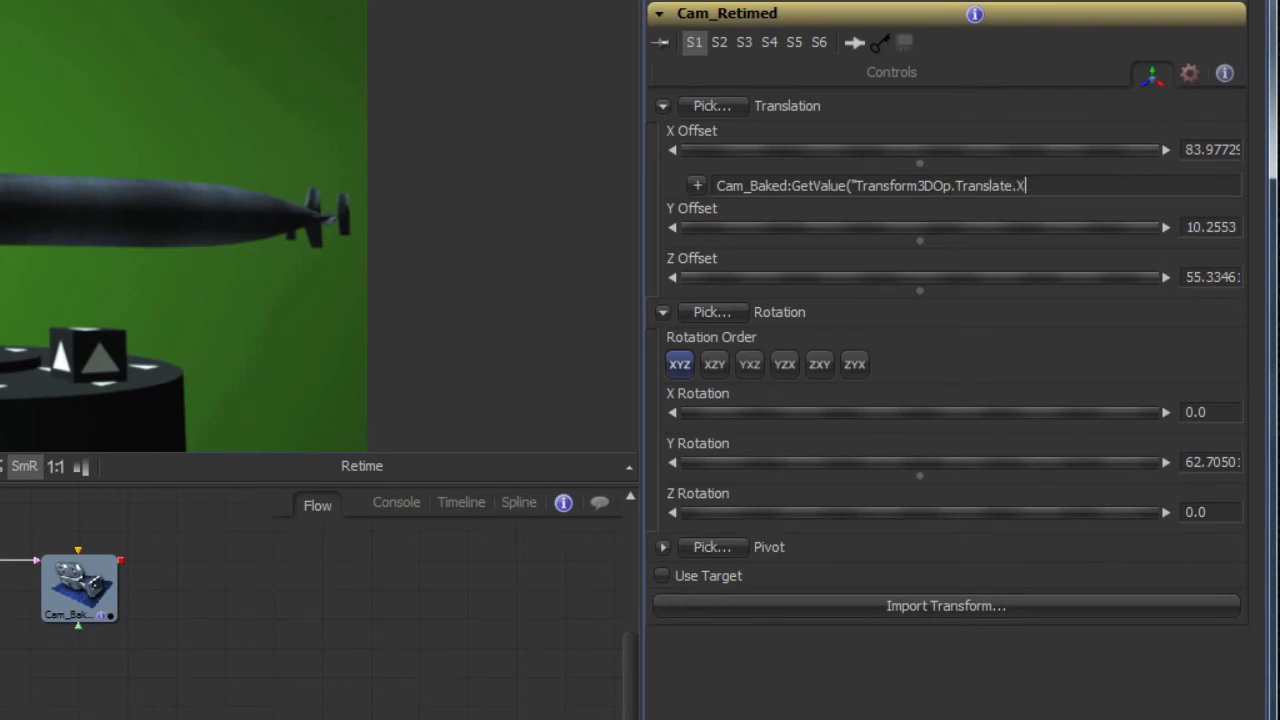
text(",)
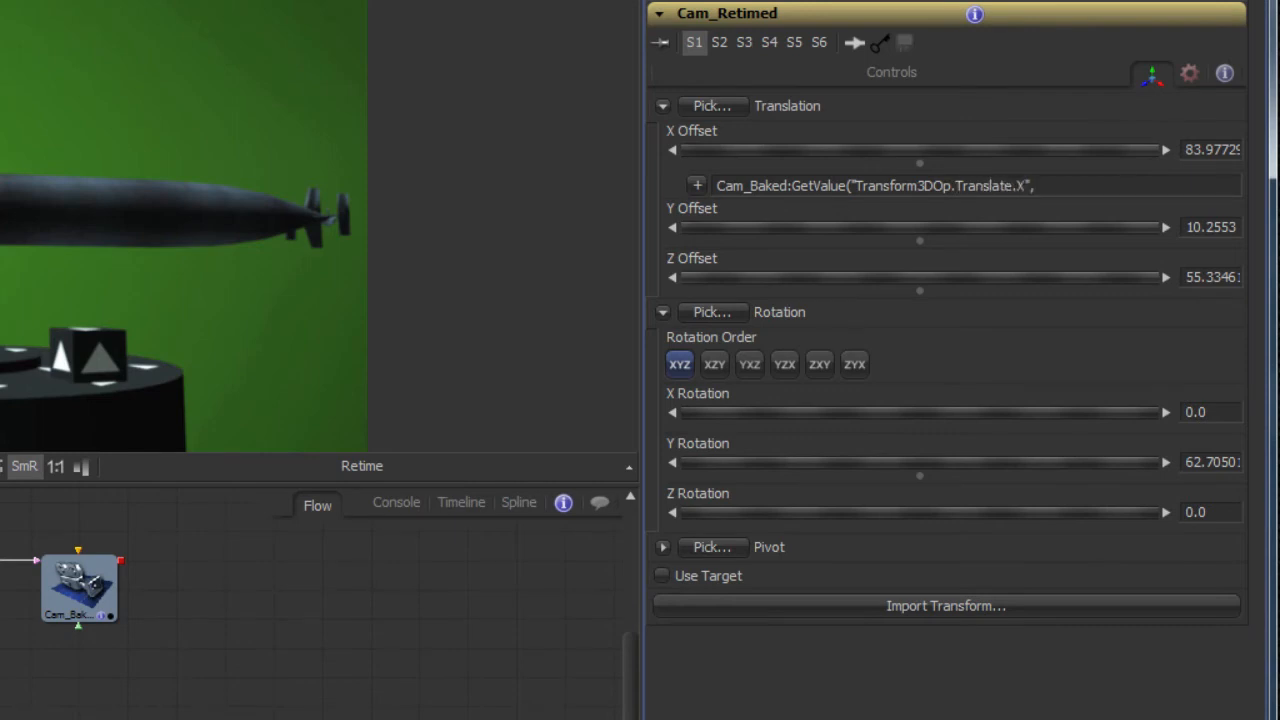
click(1035, 186)
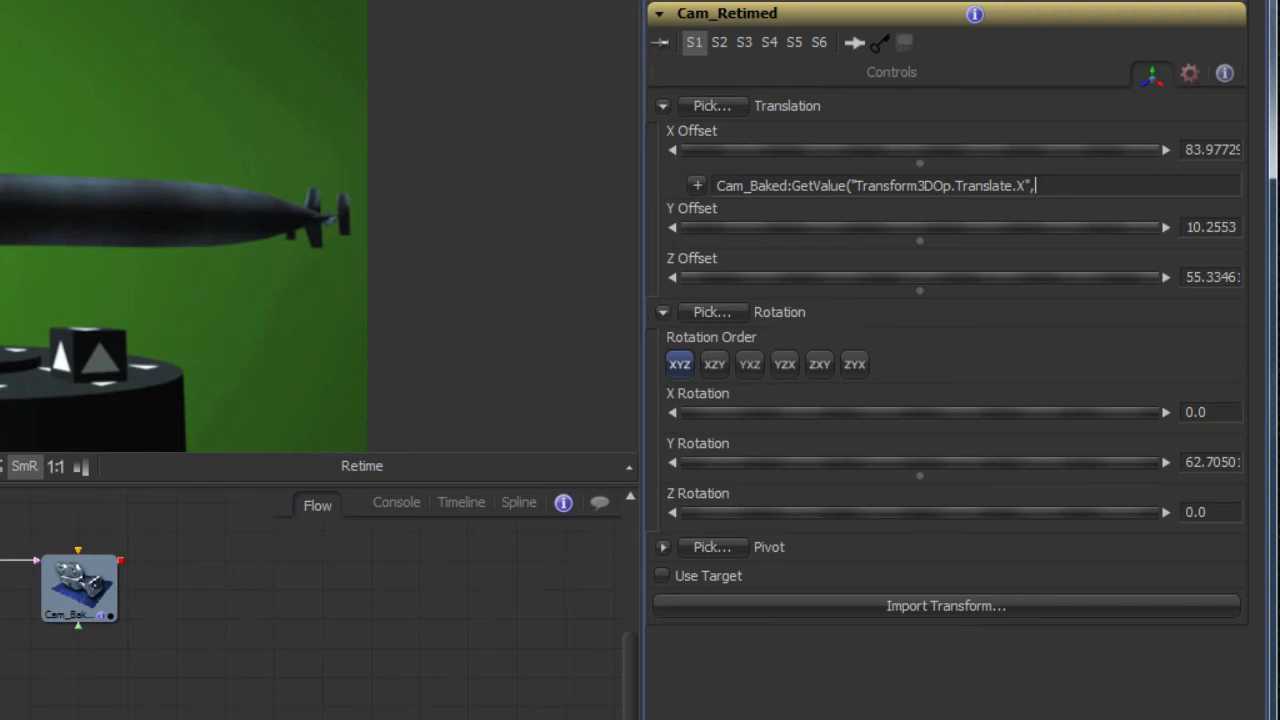
text(Retime.SourceTime))
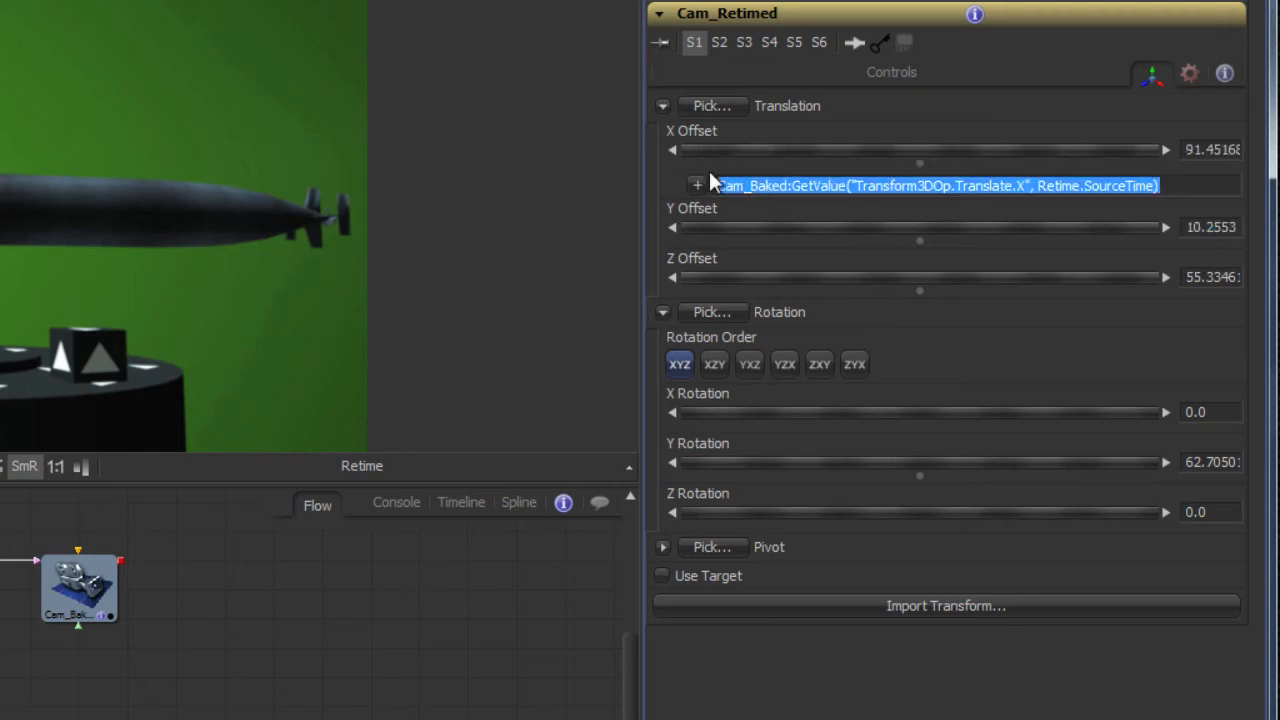
mouse_move(762, 231)
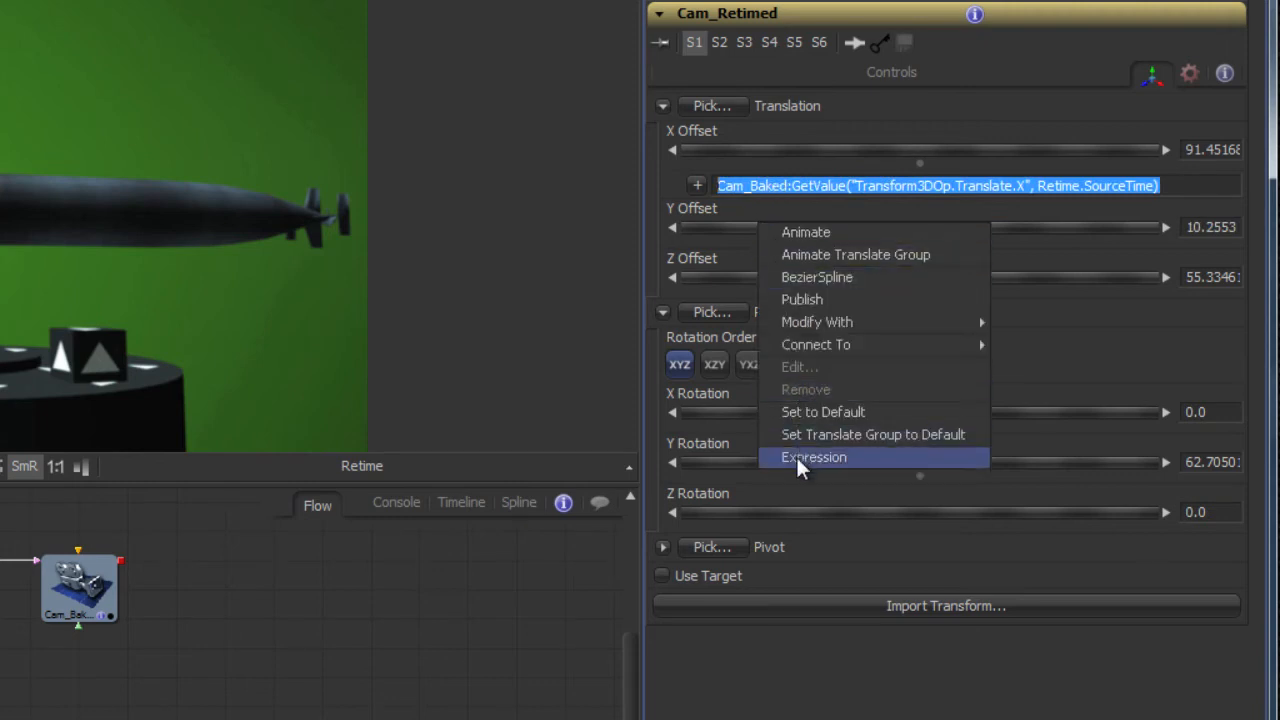
click(813, 457)
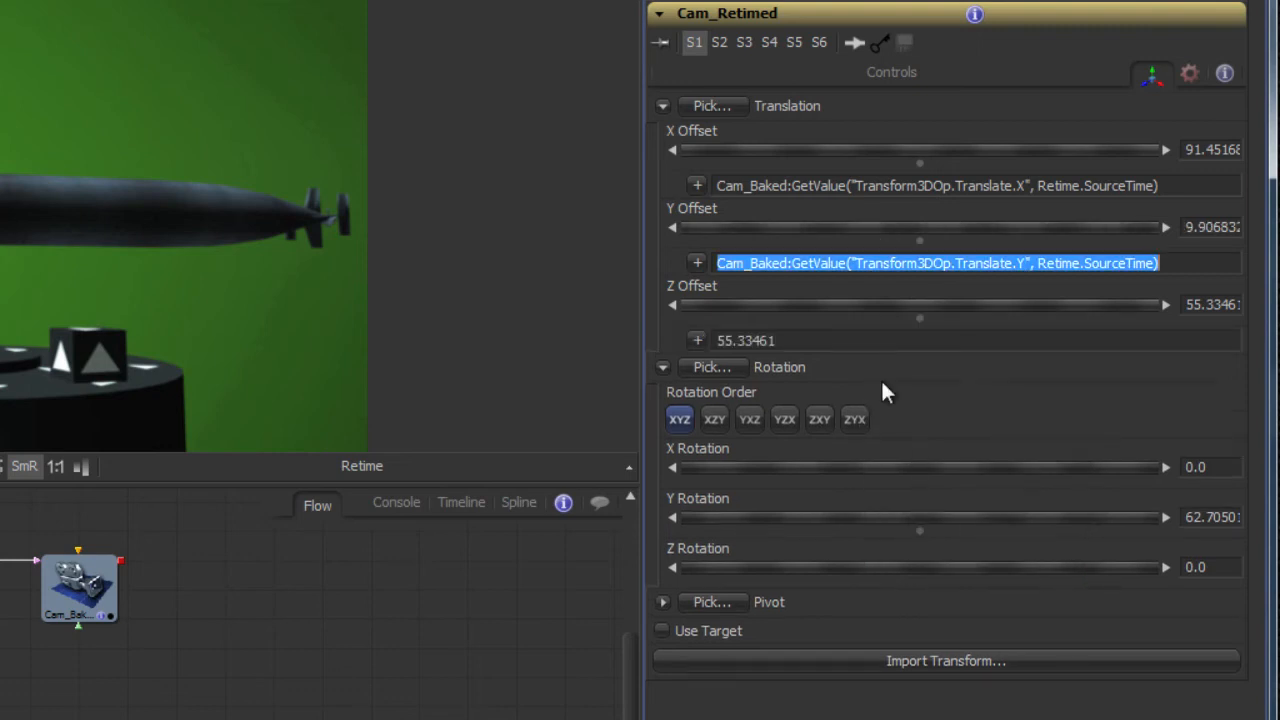
Link Retime into Cam_Retimed and Cam_Retimed into Merge3D1
click(745, 340)
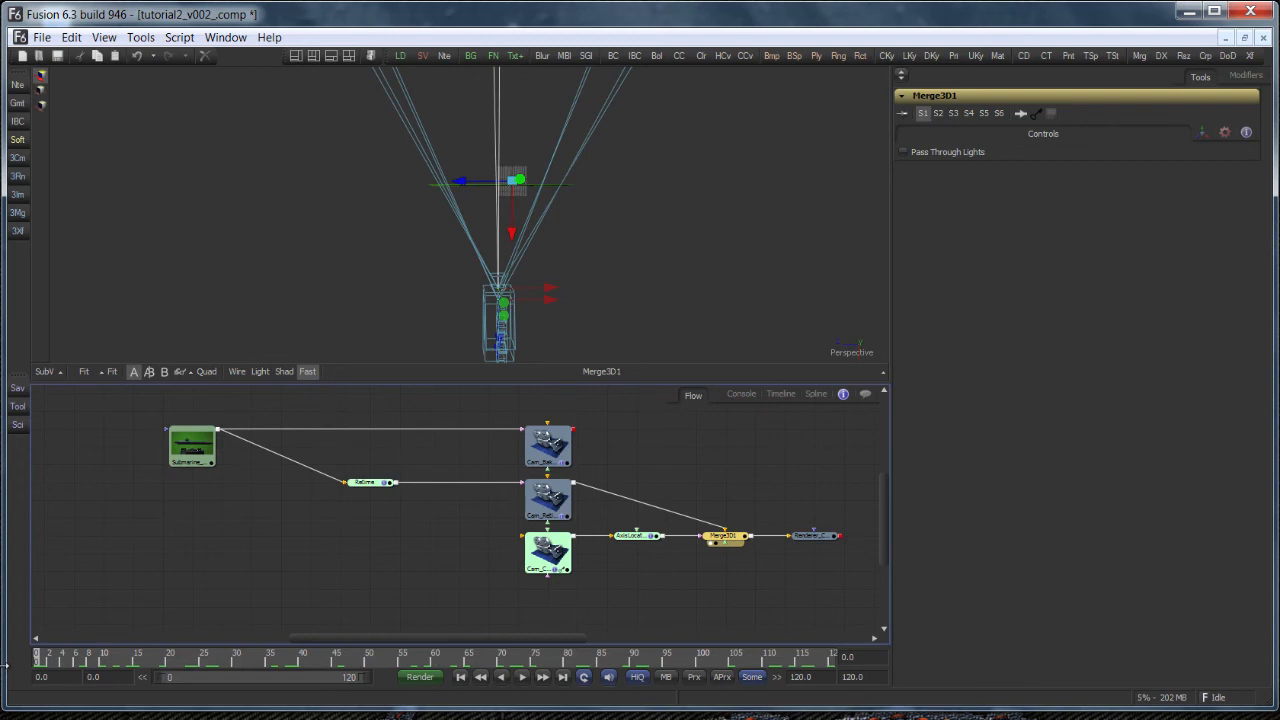
Load Renderer_CustomPath into the viewer to check the submarine render
click(813, 537)
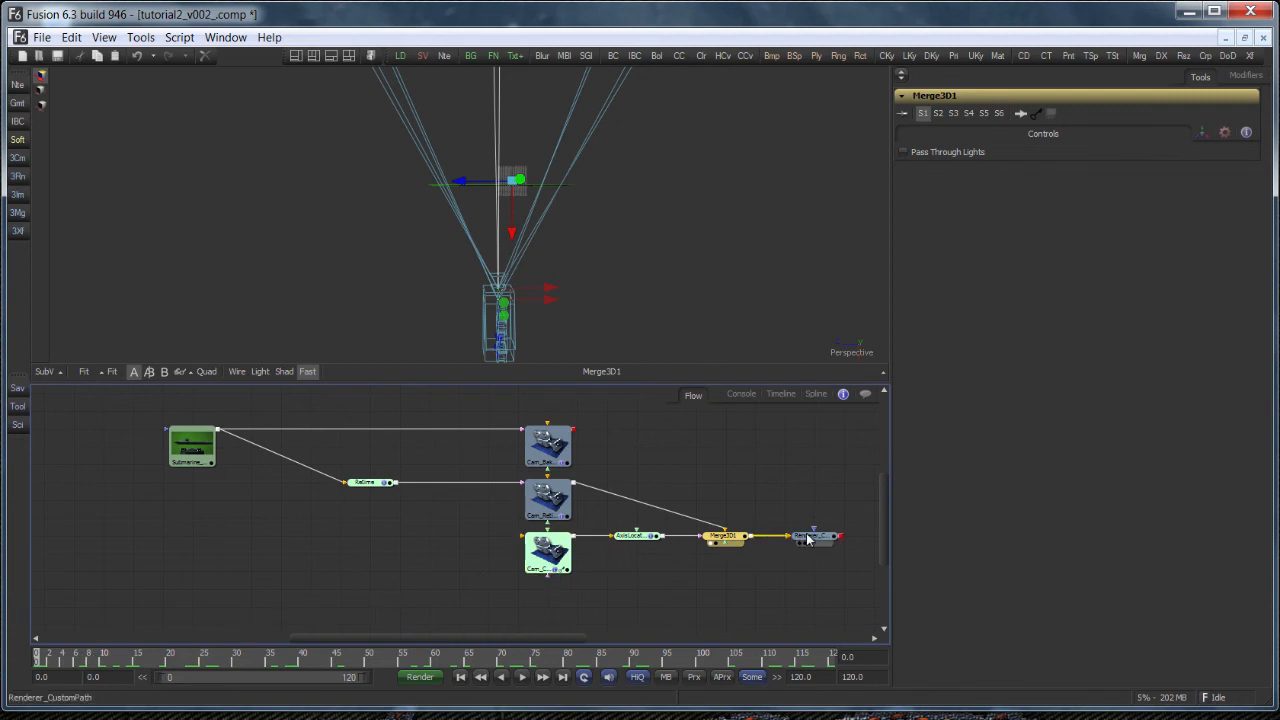
click(813, 537)
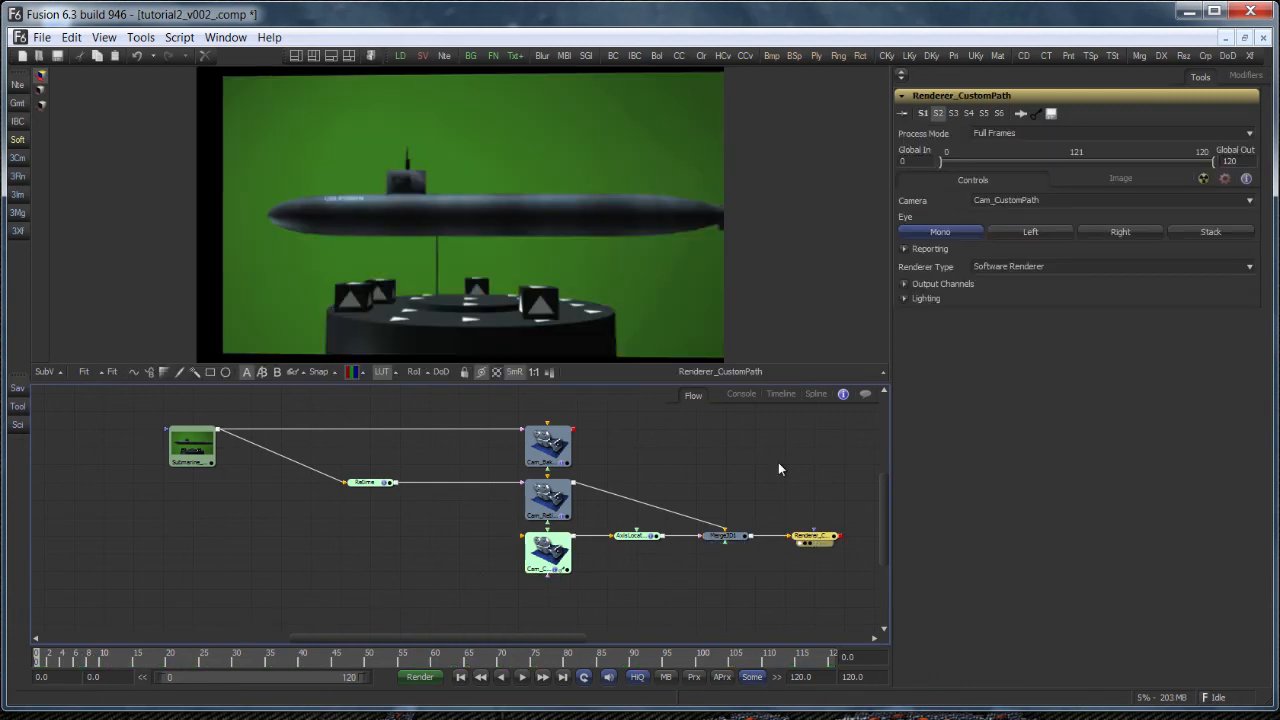